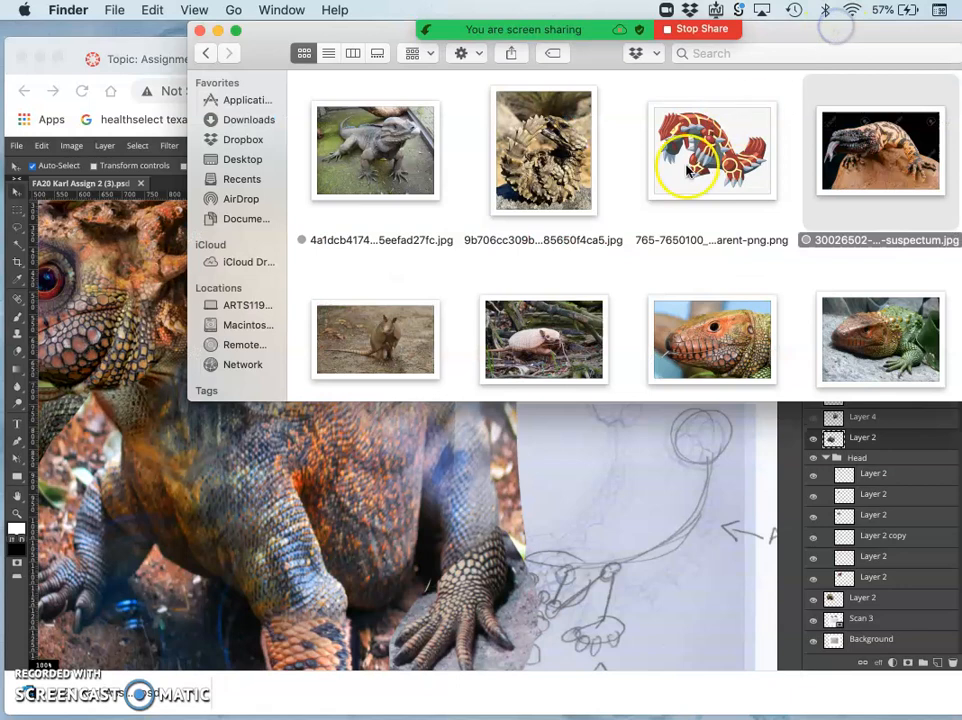
Select the creature body layer, Layer 2, ready for duplicating.
scroll(down, 3)
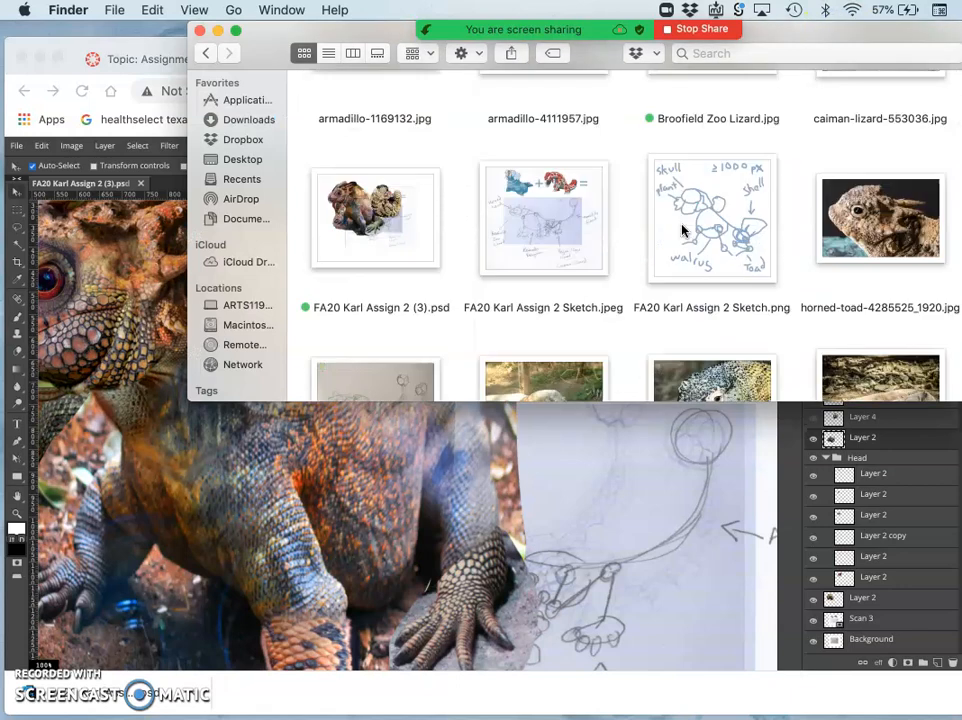
scroll(down, 3)
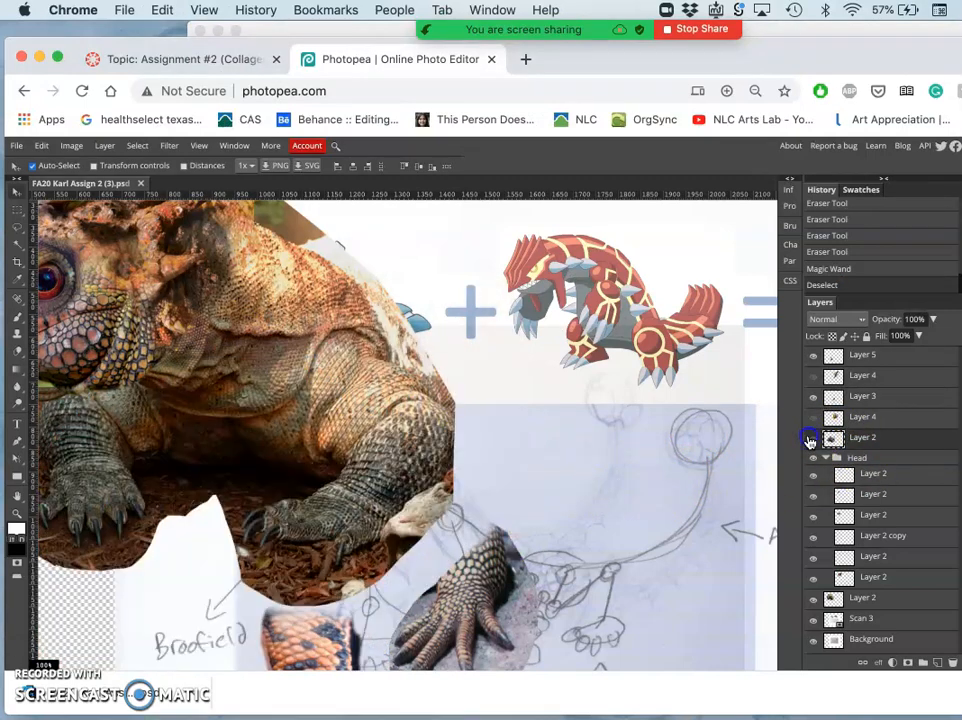
click(813, 437)
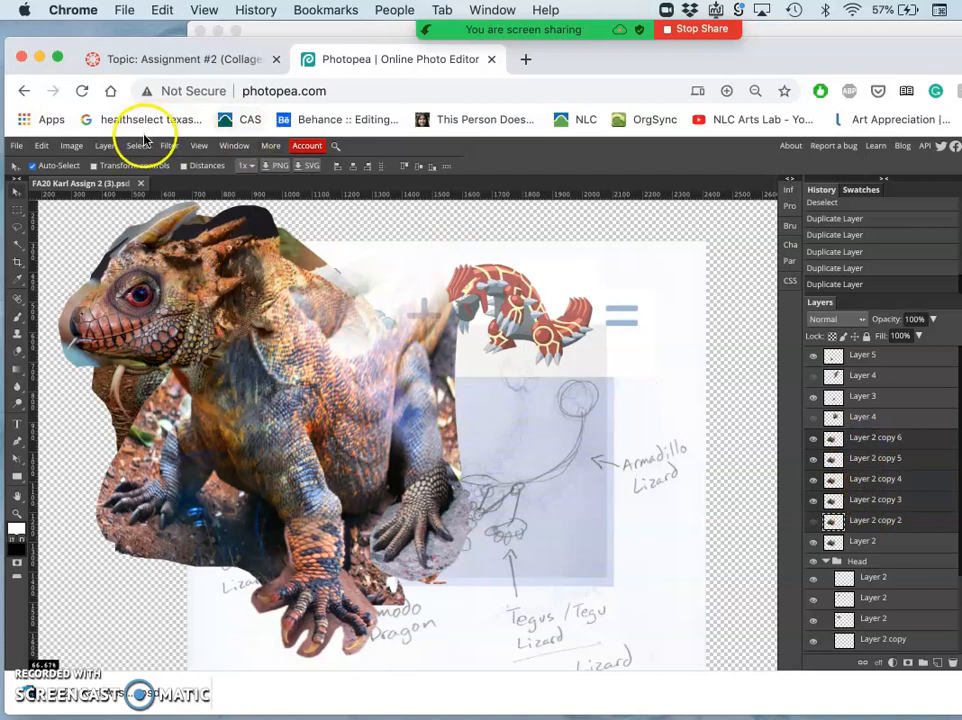
Merge the stacked creature body duplicates into a single layer.
click(104, 145)
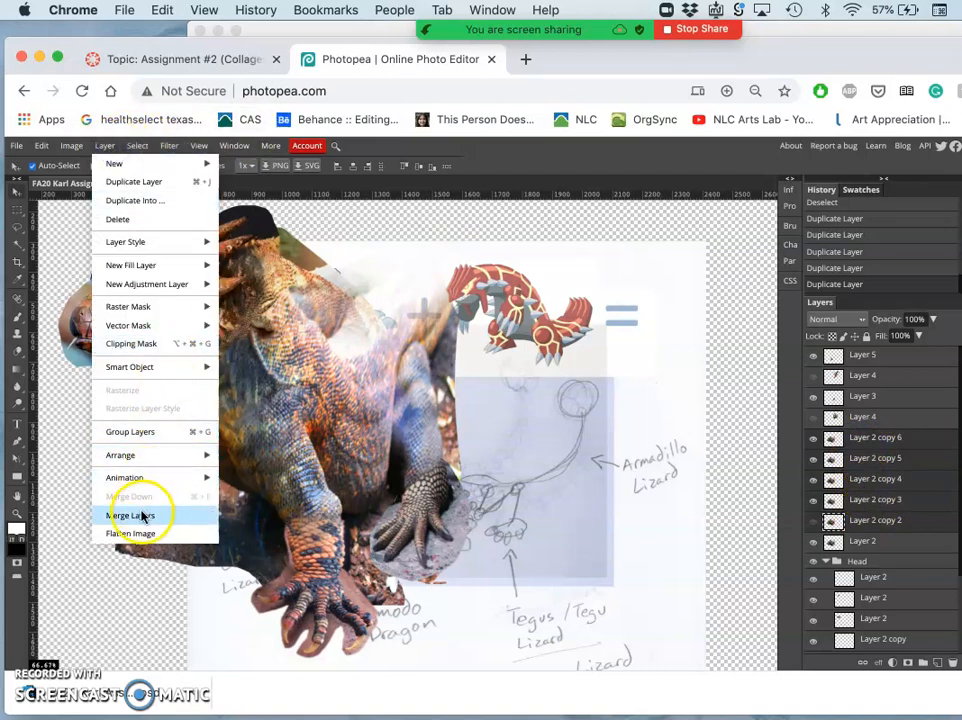
click(130, 515)
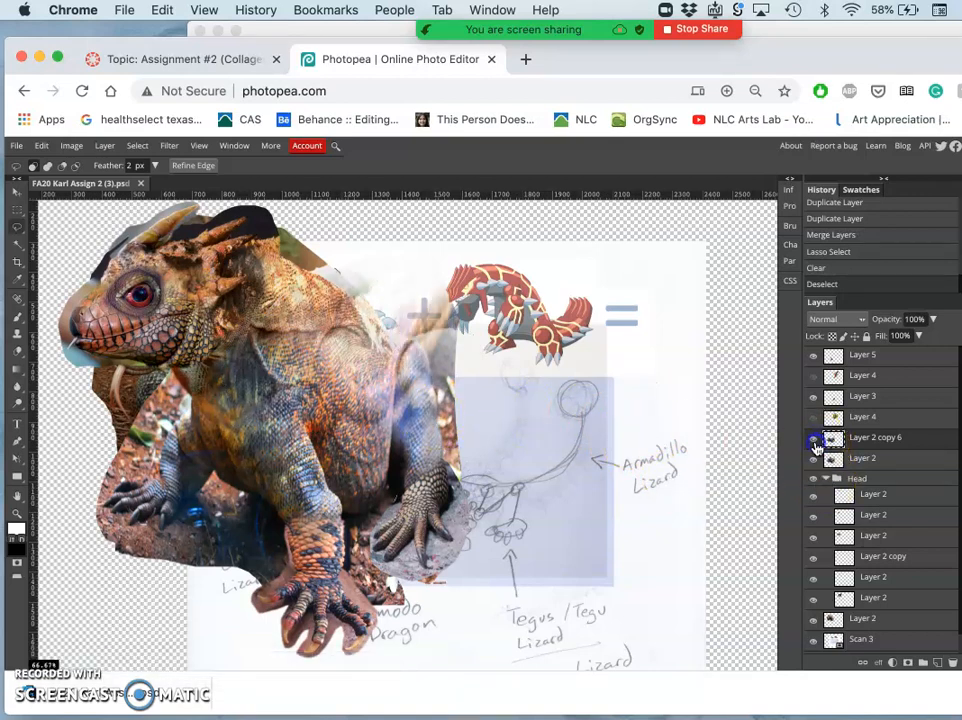
Select the merged creature layer and bring up the Image adjustments menu.
click(813, 437)
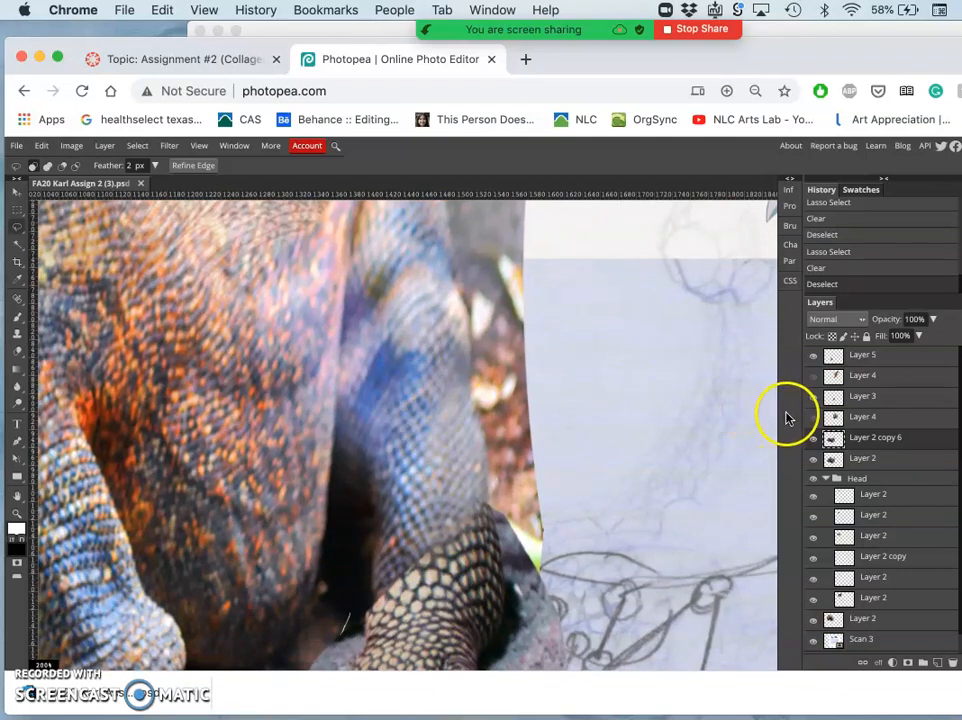
mouse_move(305, 30)
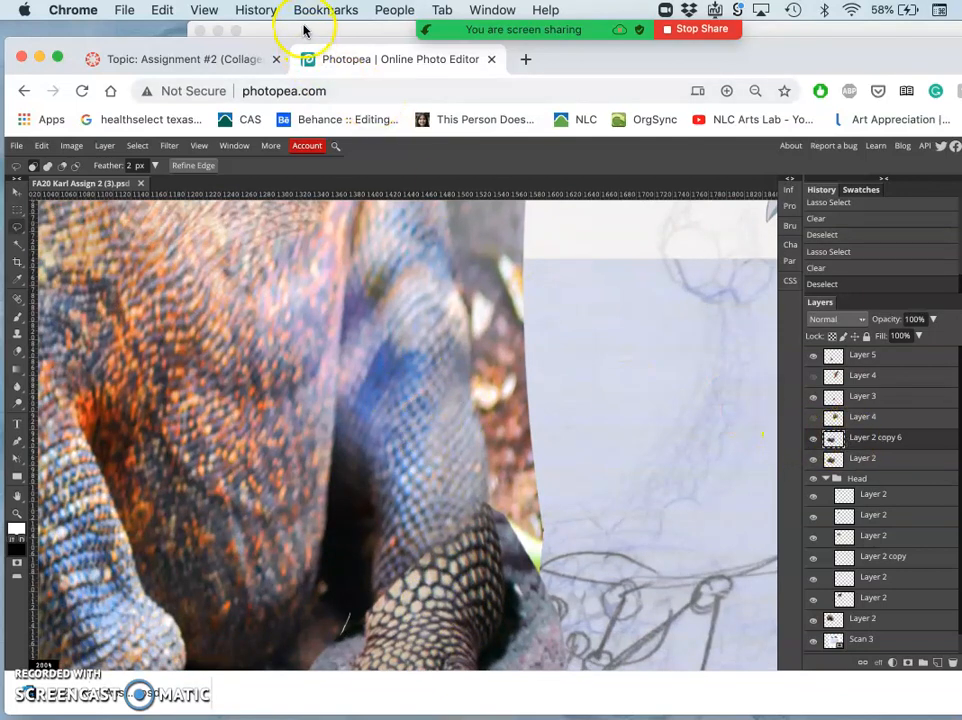
click(71, 145)
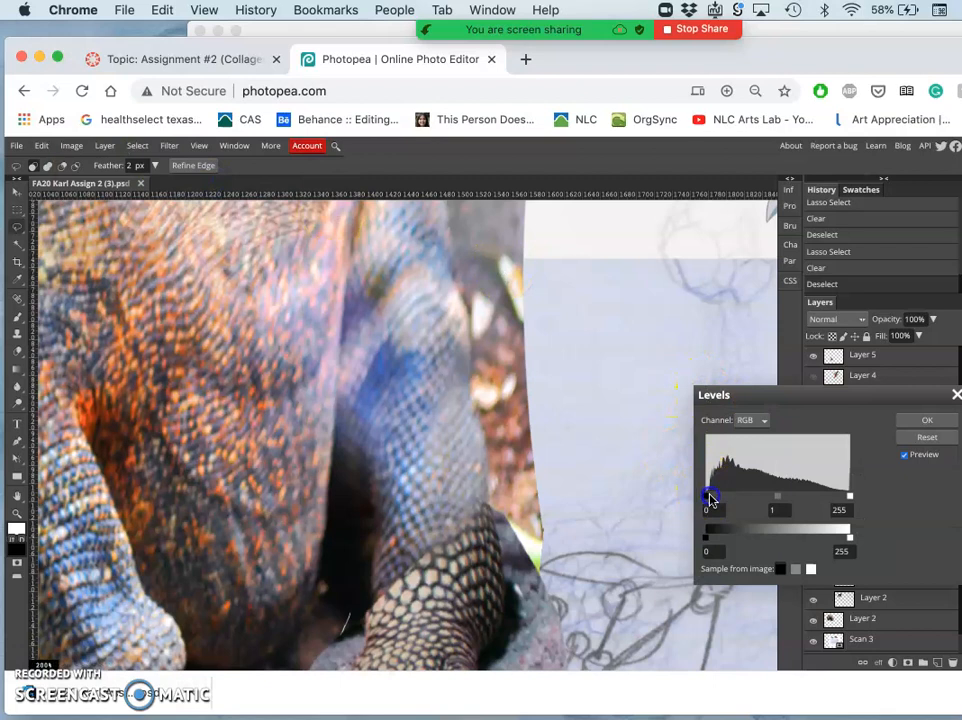
Apply Levels with black input 30 and white input 249.
drag(710, 497, 722, 497)
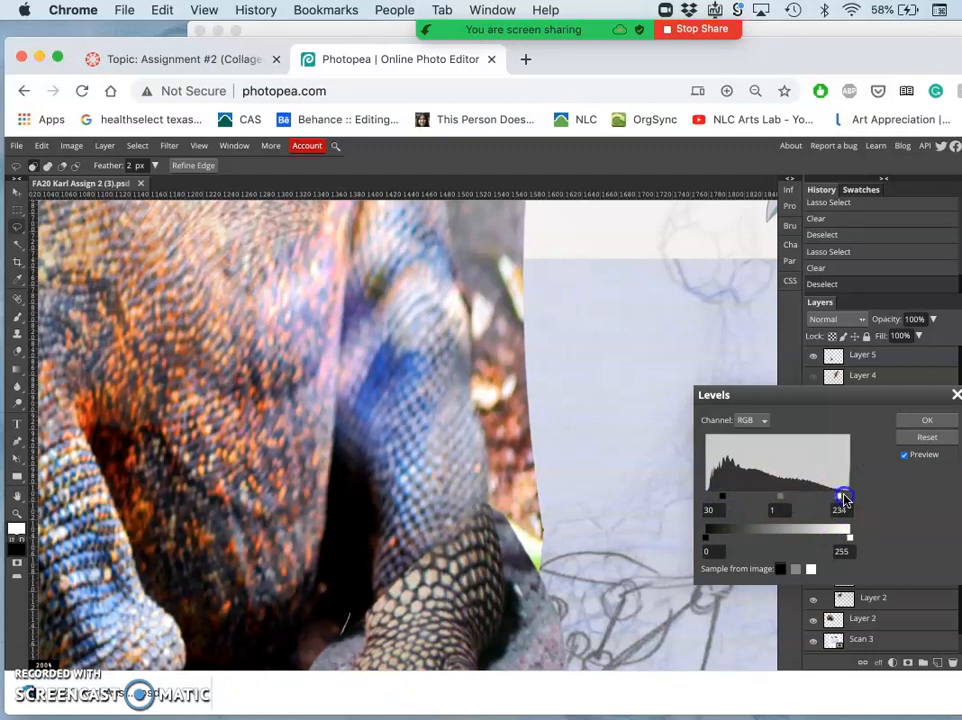
drag(845, 497, 845, 497)
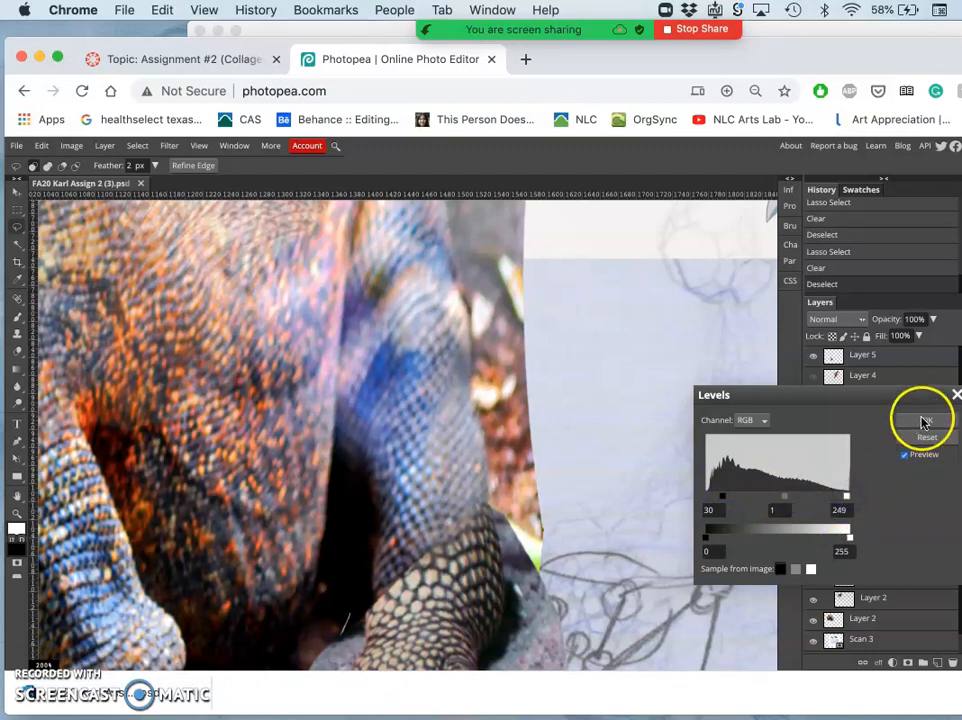
click(924, 422)
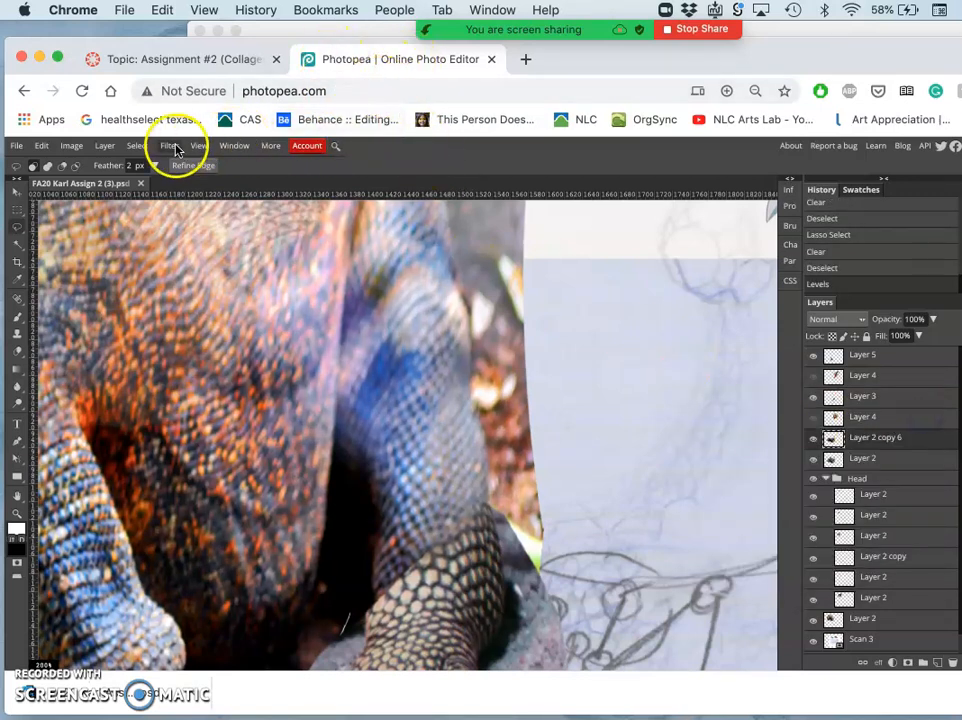
Apply Smart Sharpen at 104% amount with a 1 px radius.
click(168, 145)
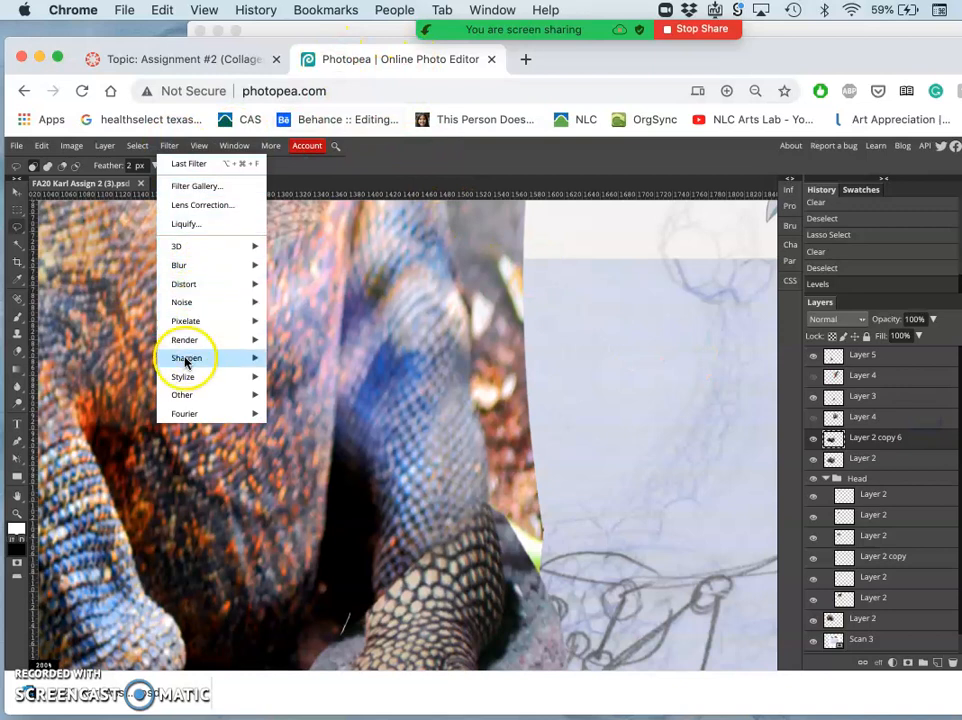
mouse_move(186, 357)
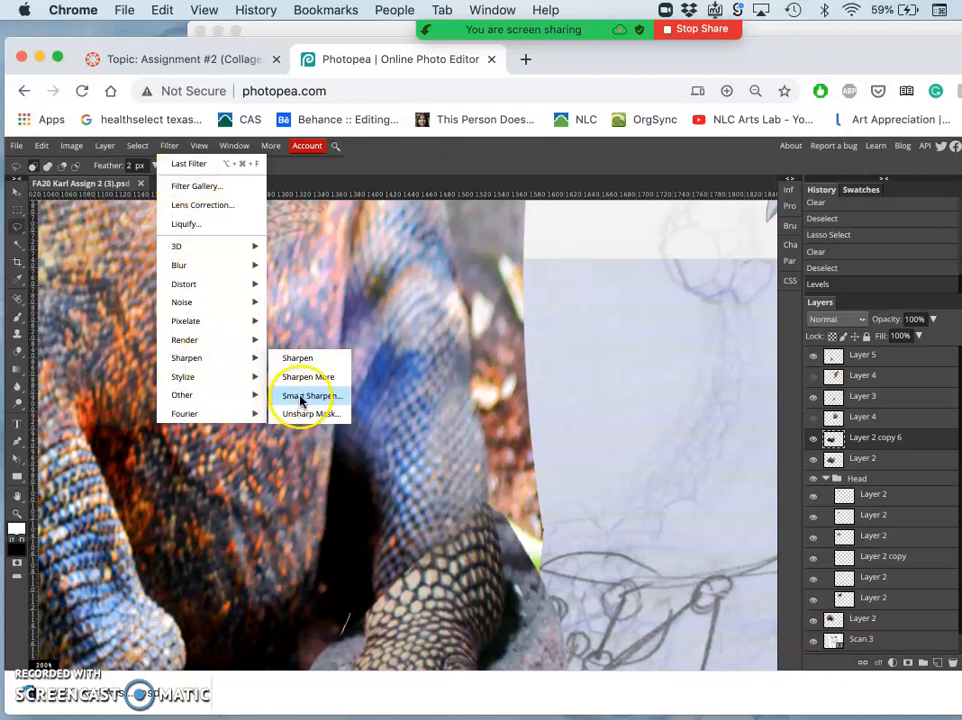
mouse_move(452, 394)
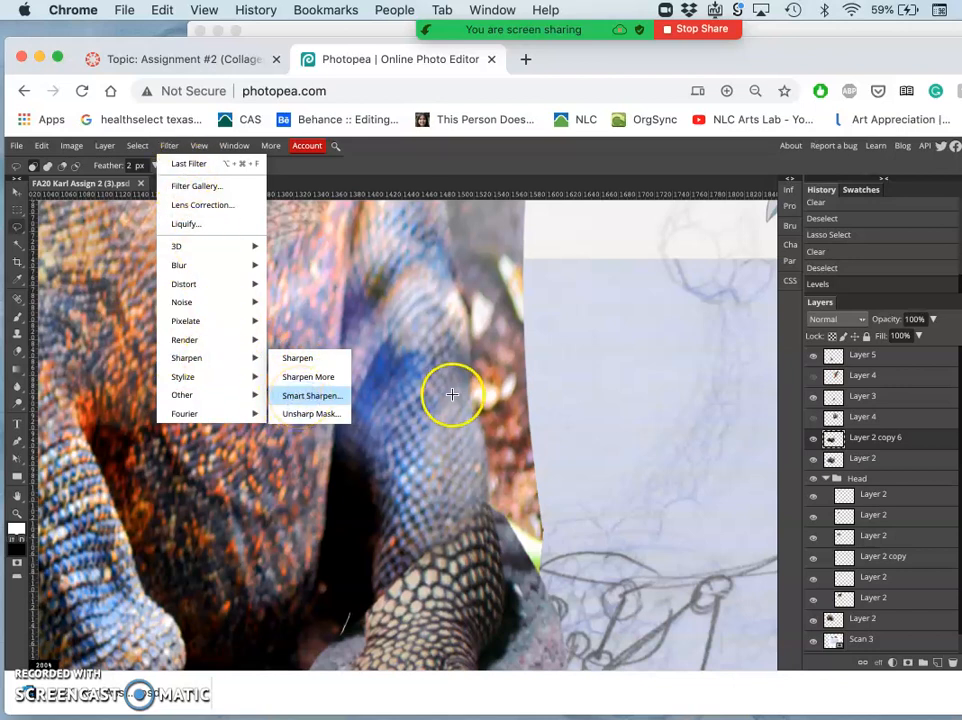
click(312, 395)
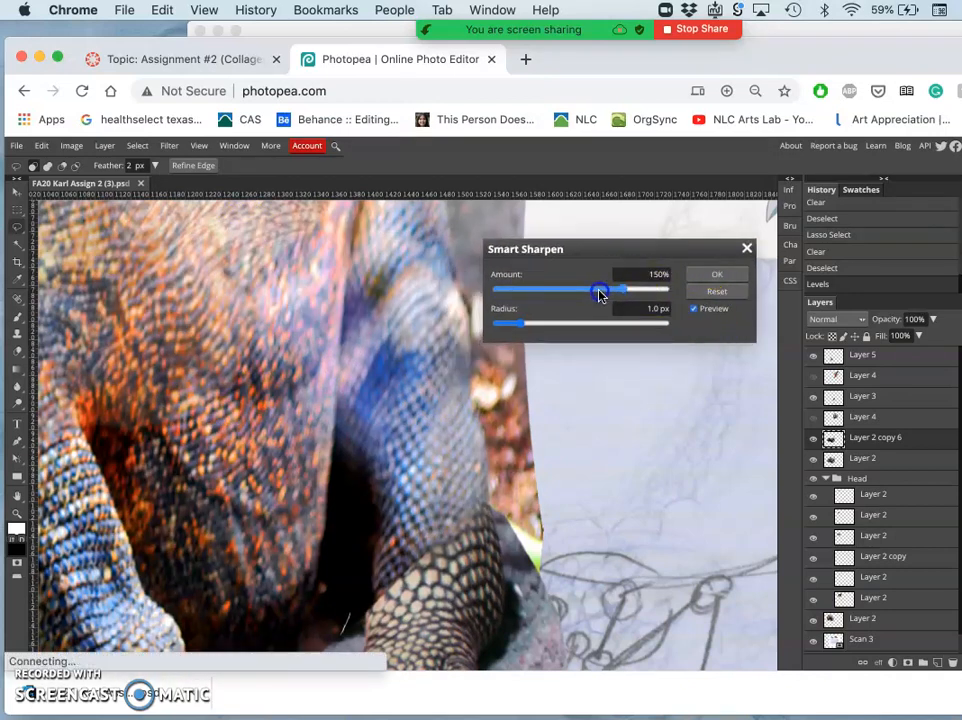
drag(600, 289, 585, 289)
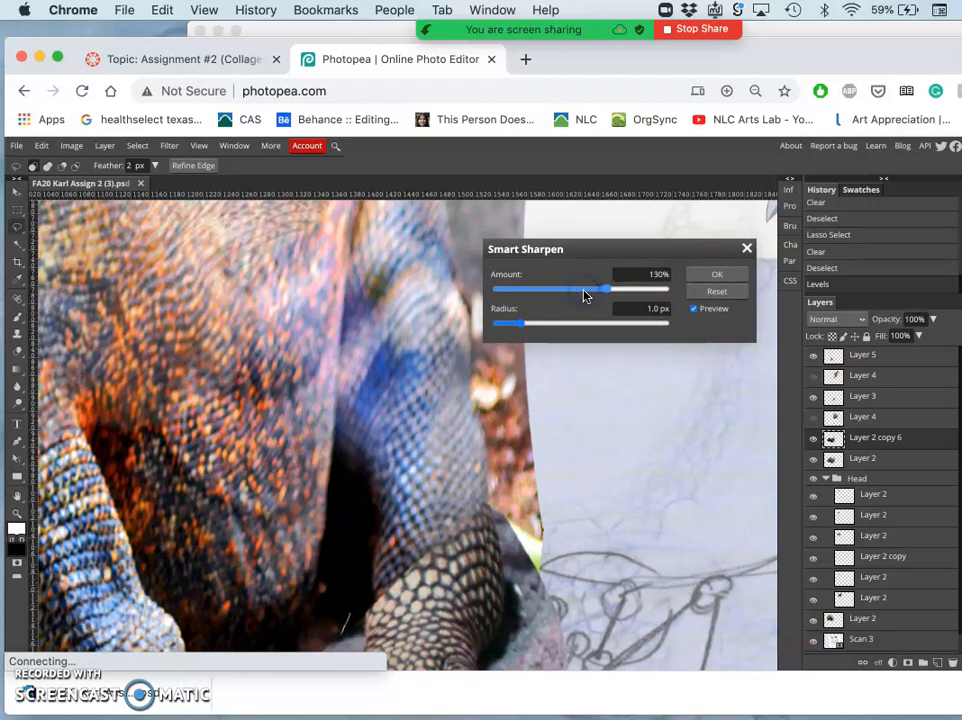
drag(600, 289, 580, 289)
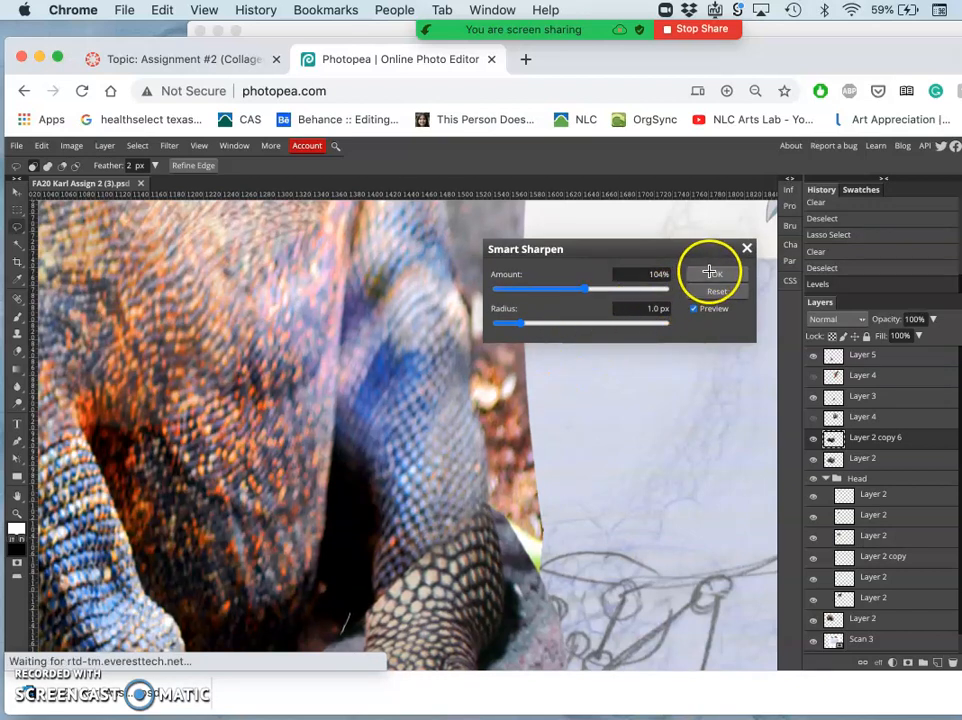
click(711, 271)
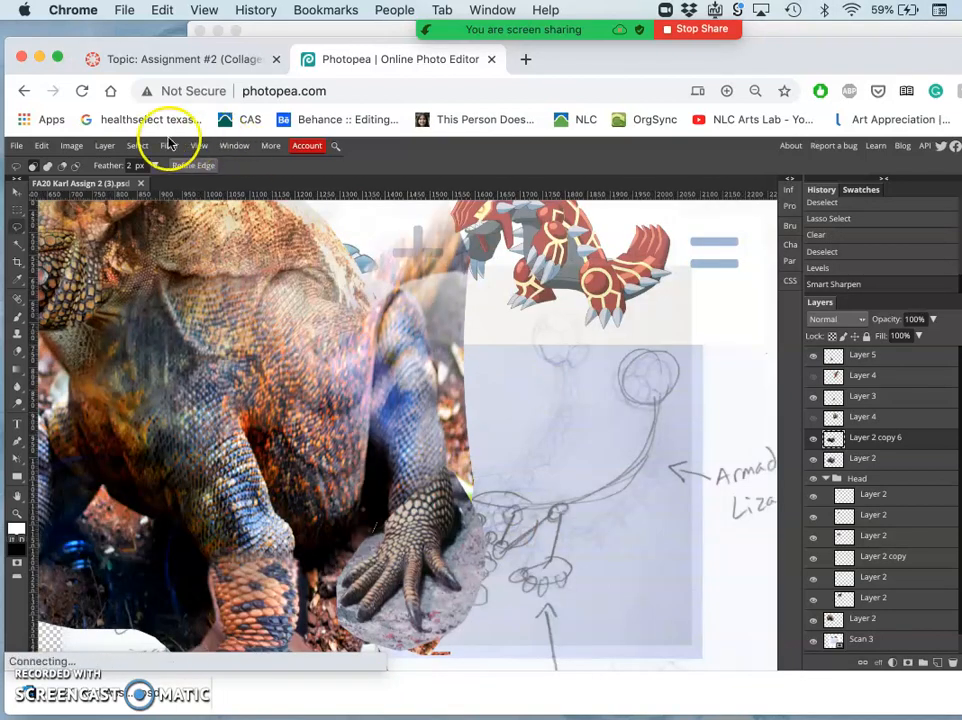
Apply Hue/Saturation to the Blue range: saturation −51, lightness −5.
click(71, 145)
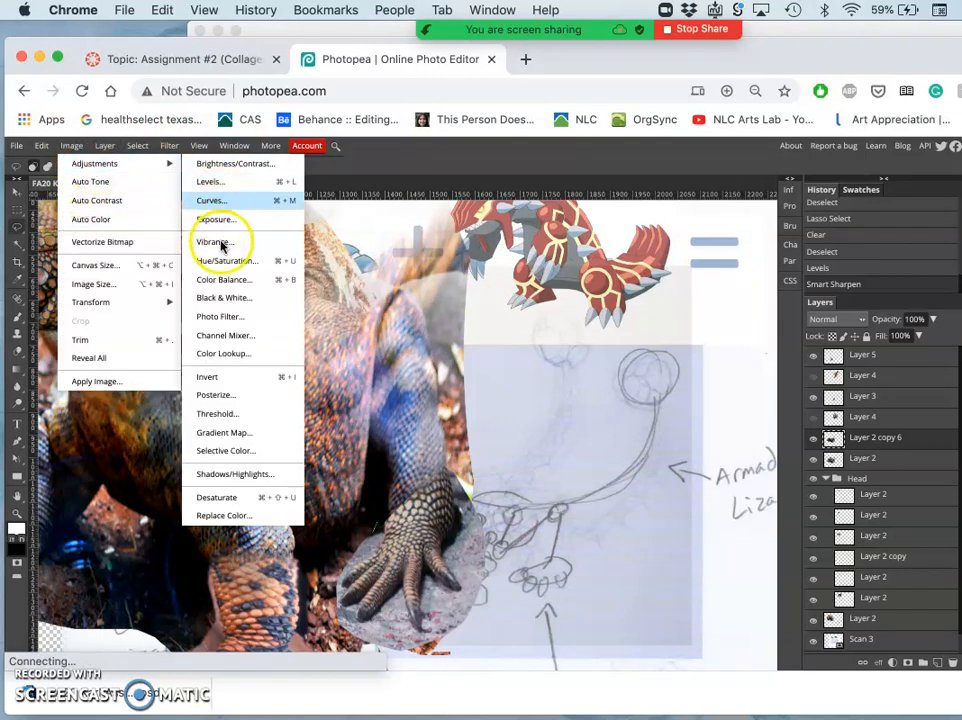
click(225, 261)
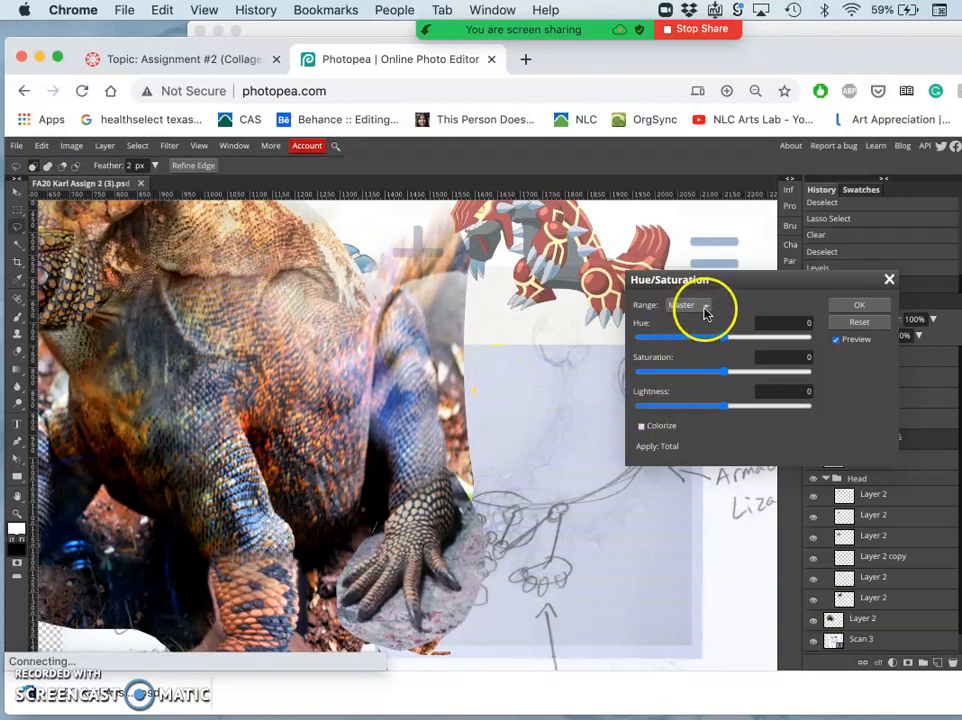
click(695, 305)
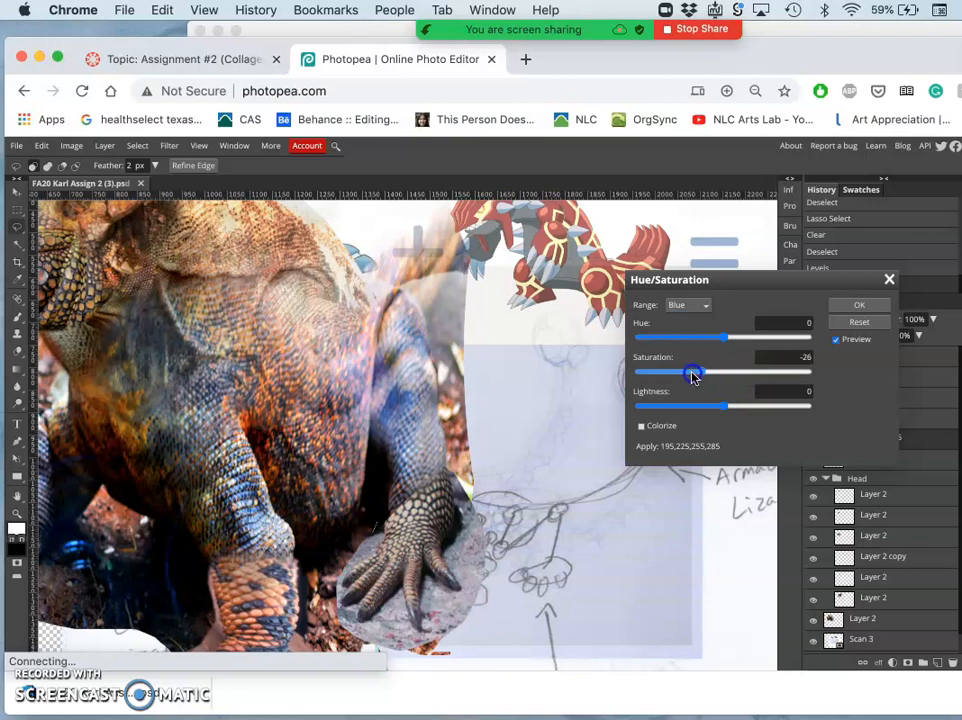
drag(696, 372, 683, 372)
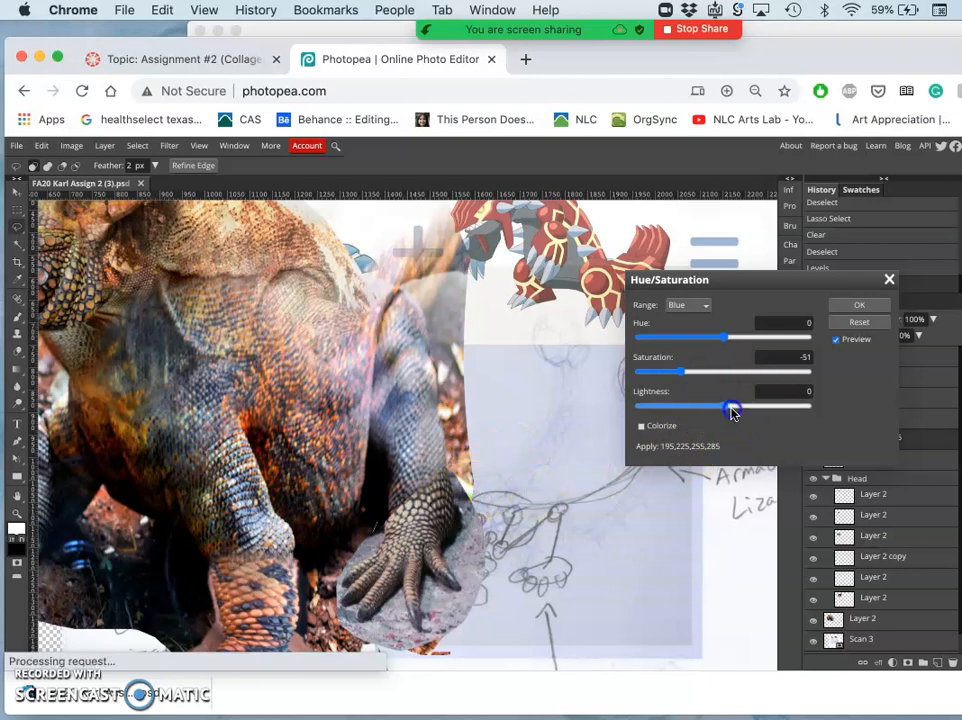
drag(732, 409, 722, 409)
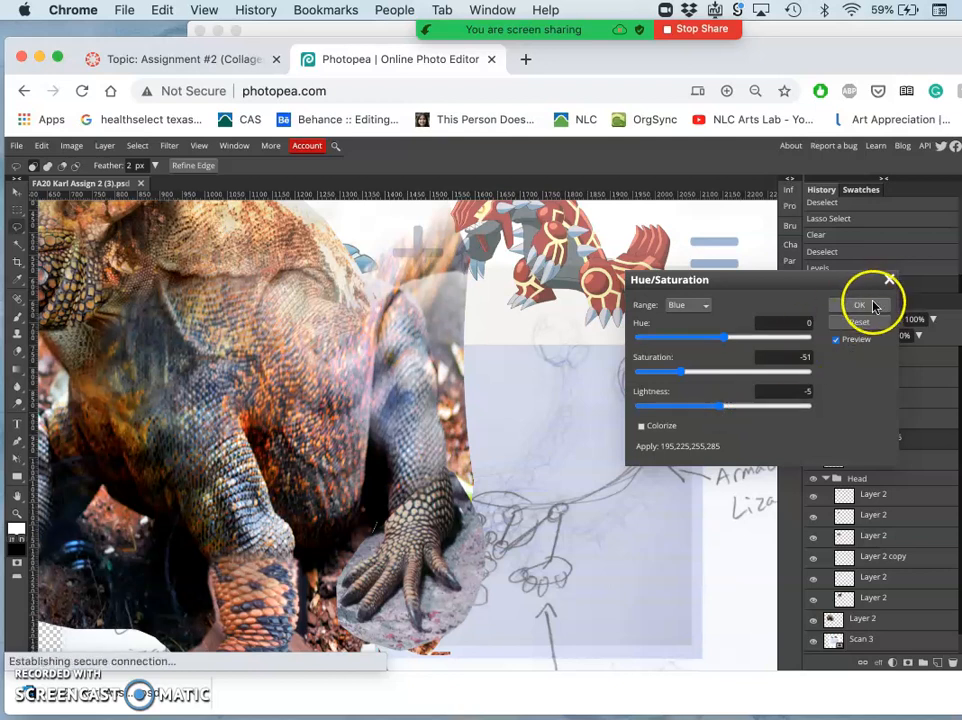
click(858, 305)
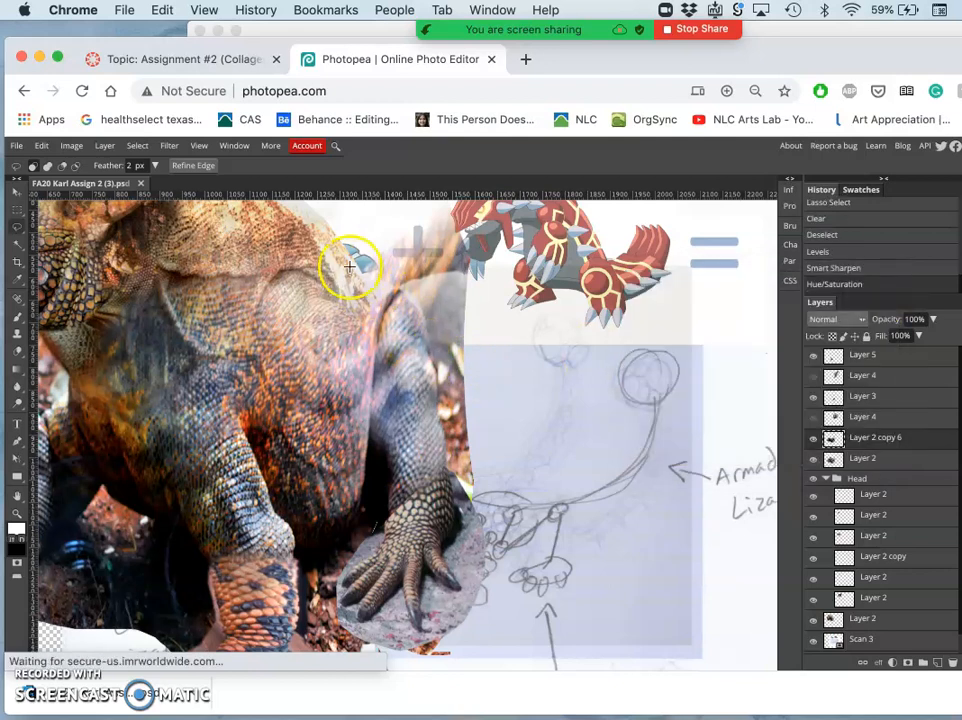
mouse_move(434, 335)
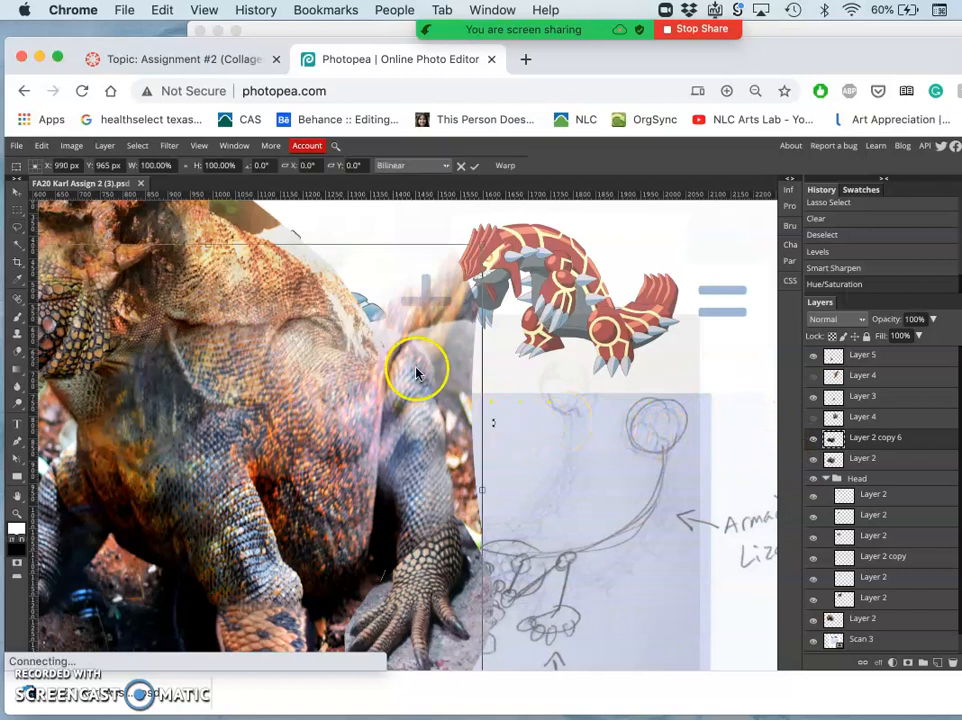
Apply Distort, then Warp, to the lizard body's transform box.
right_click(417, 370)
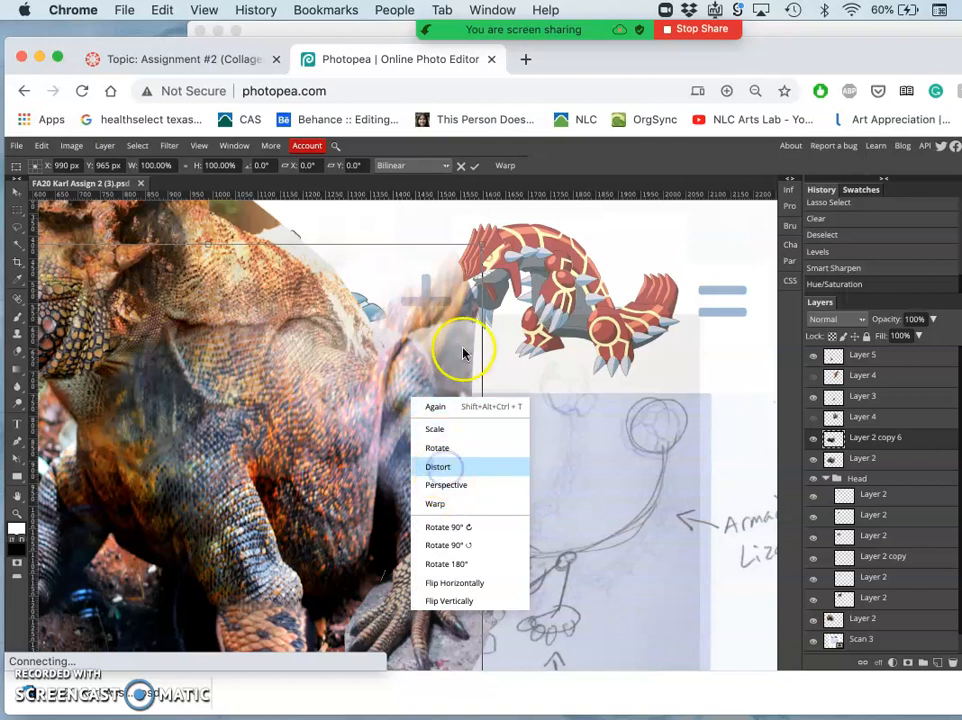
click(437, 466)
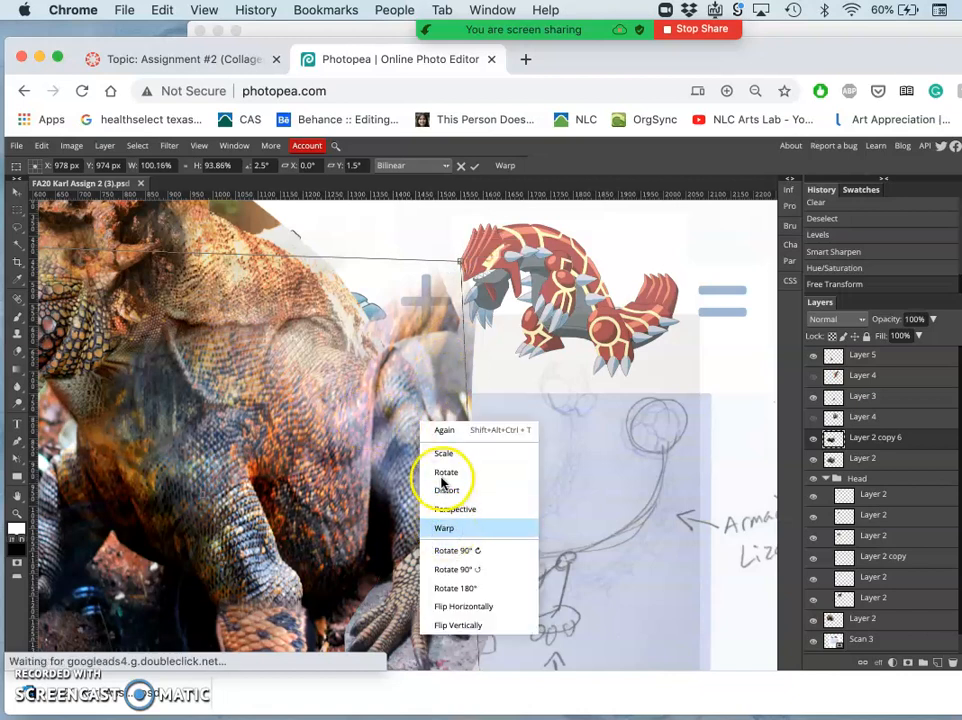
click(444, 527)
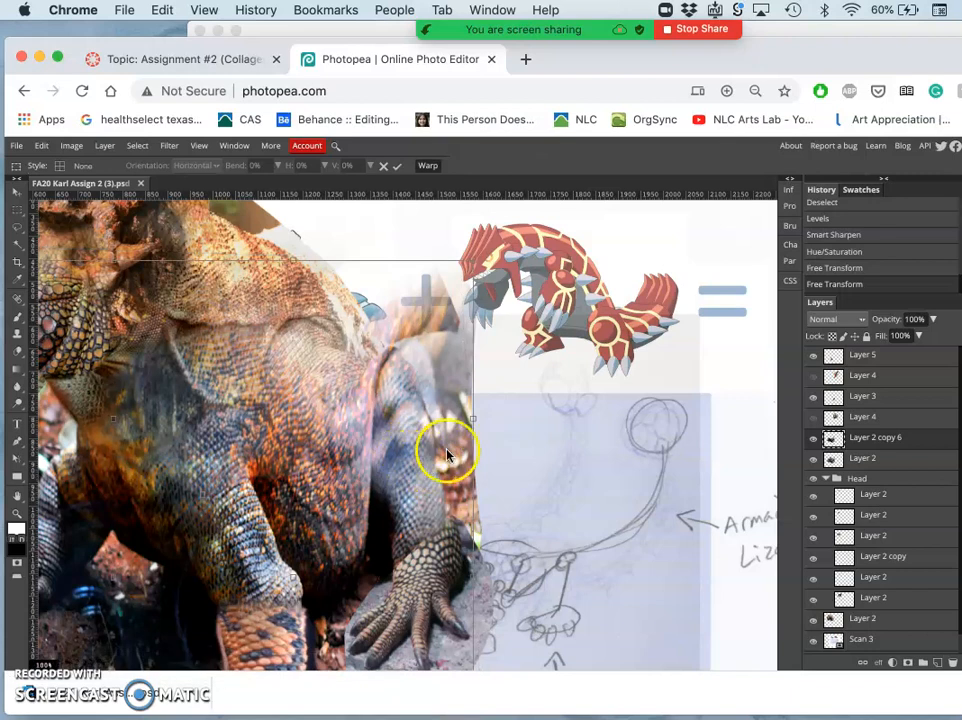
mouse_move(473, 420)
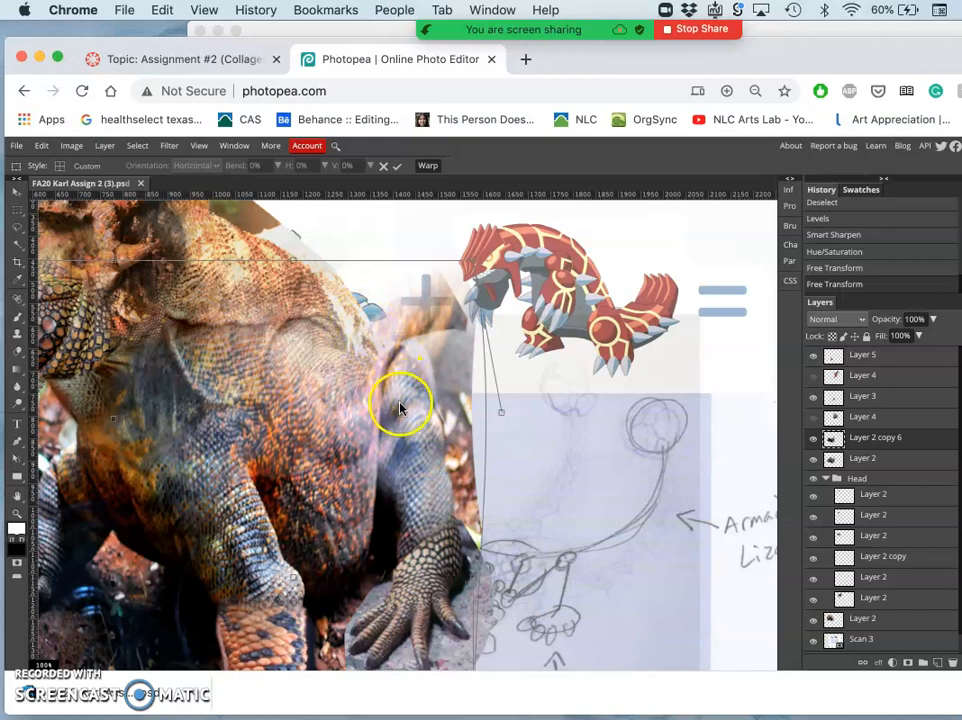
mouse_move(502, 413)
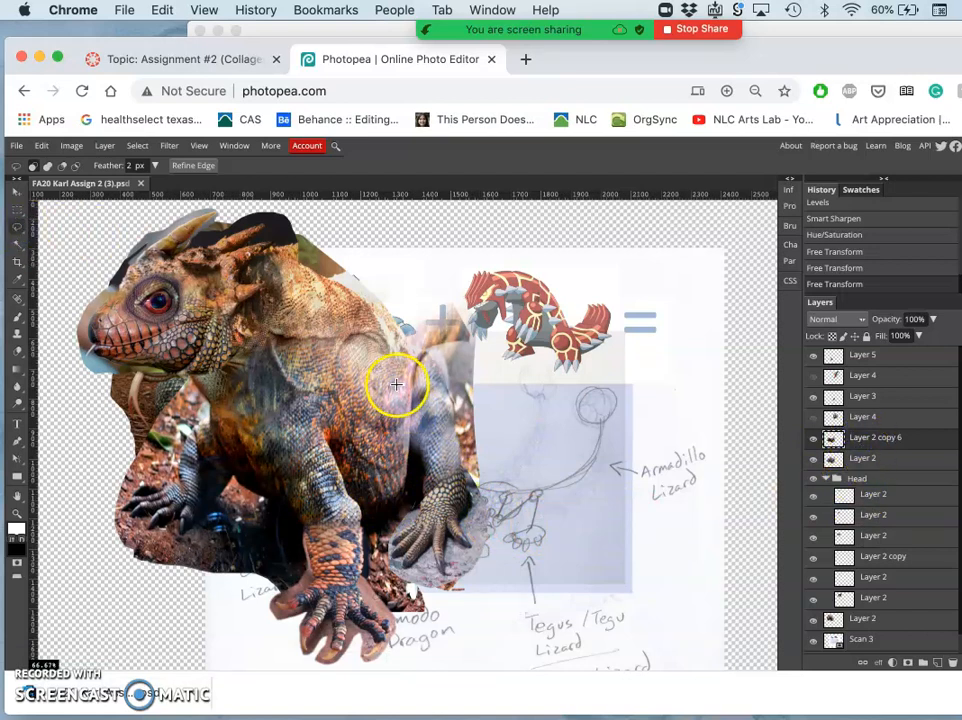
mouse_move(373, 490)
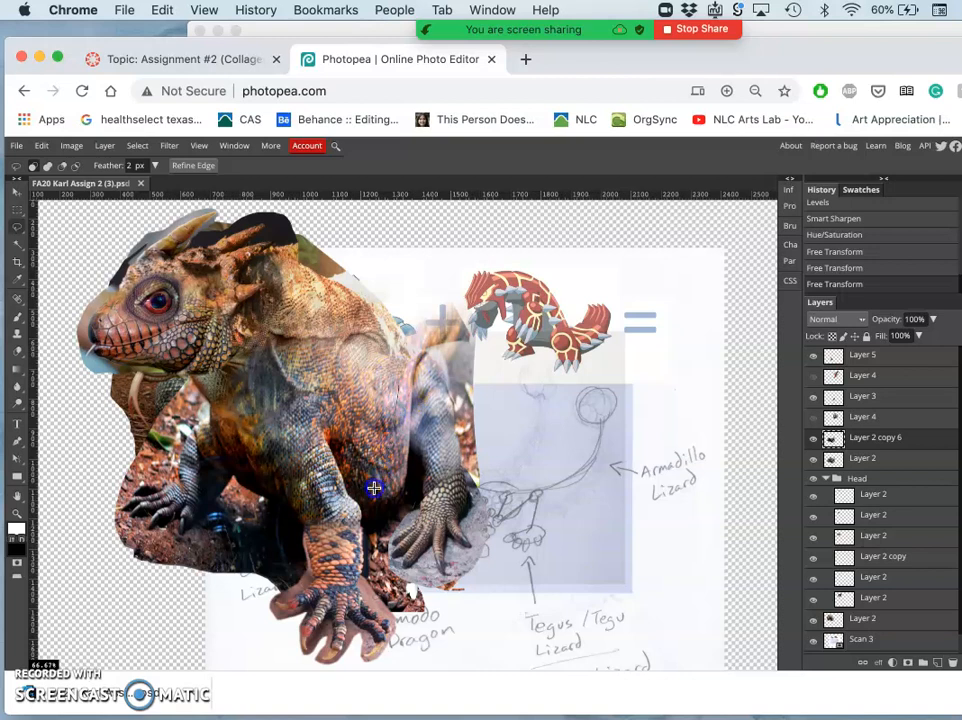
mouse_move(237, 642)
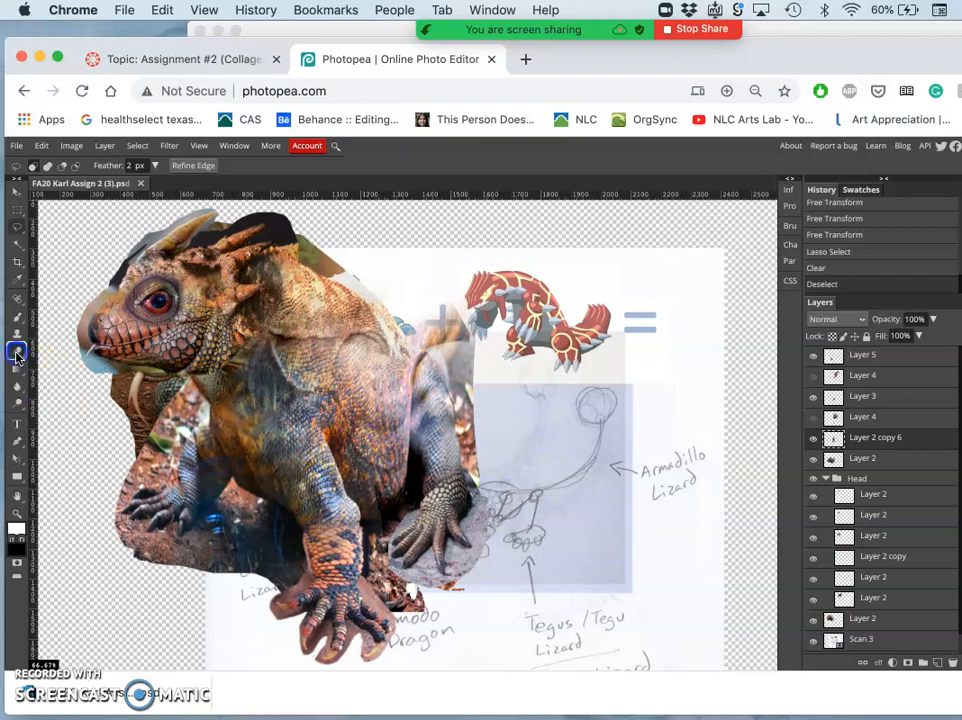
Choose the Eraser tool and bring up its brush options.
click(16, 352)
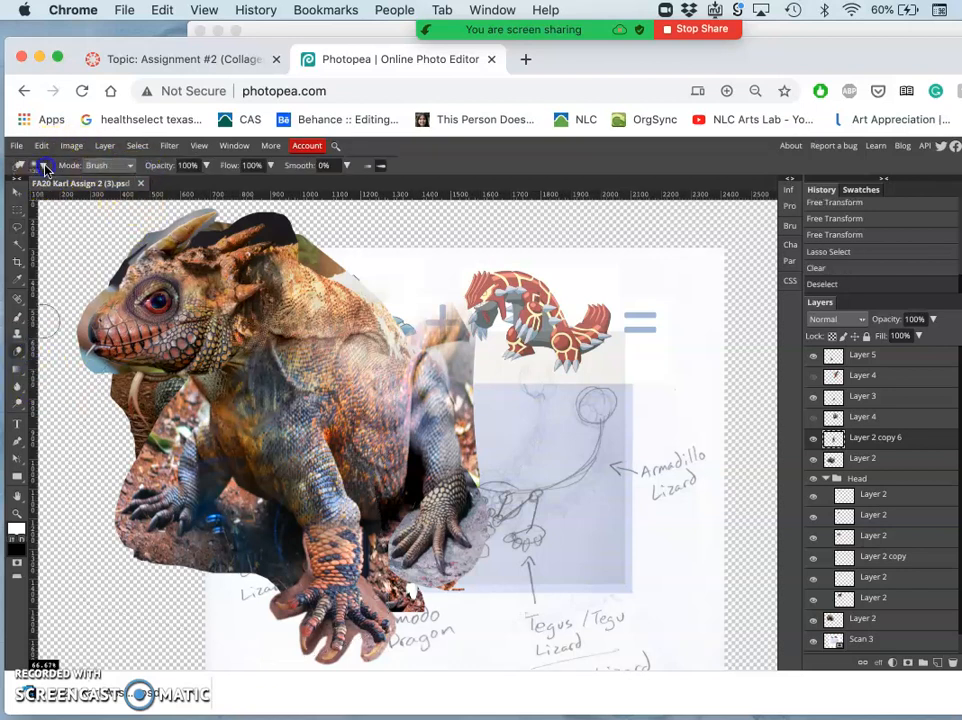
click(40, 165)
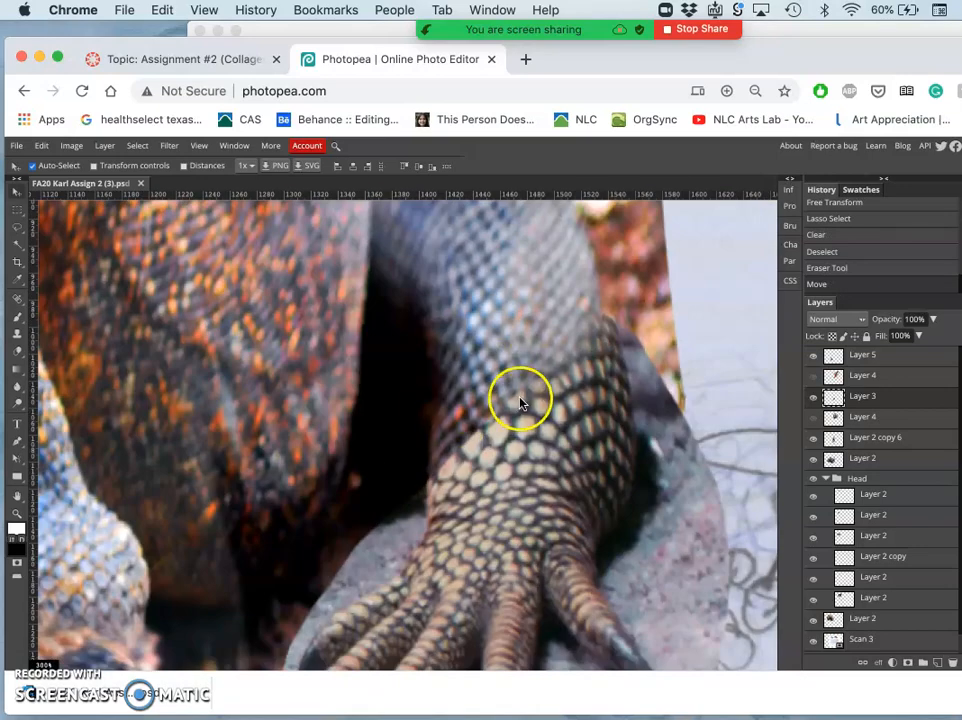
mouse_move(20, 350)
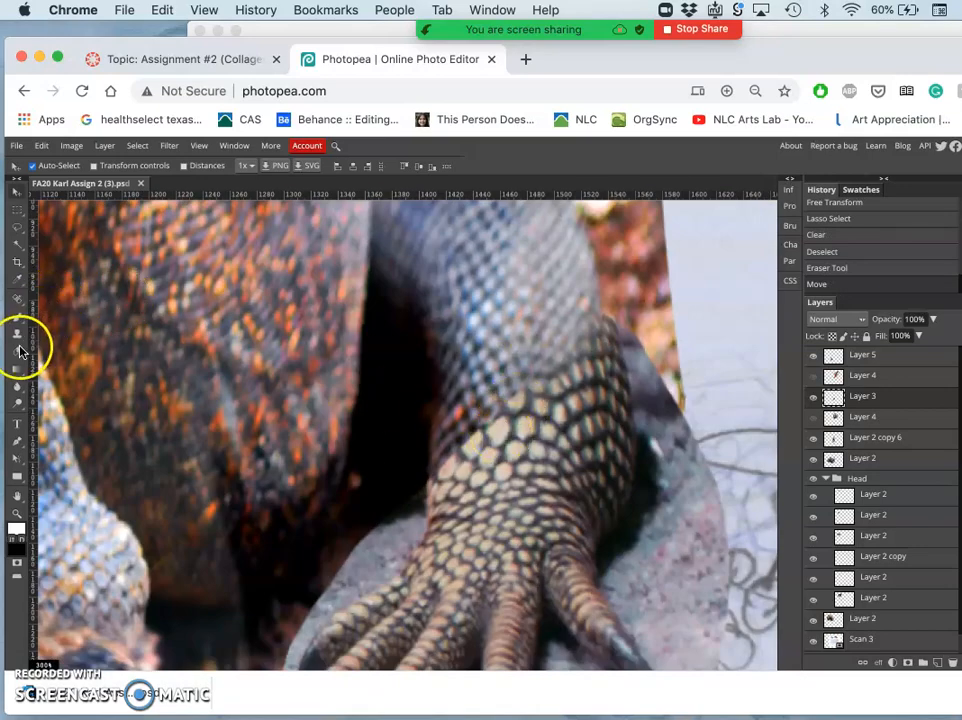
Reselect the Eraser and reduce its brush size in the brush picker.
click(17, 350)
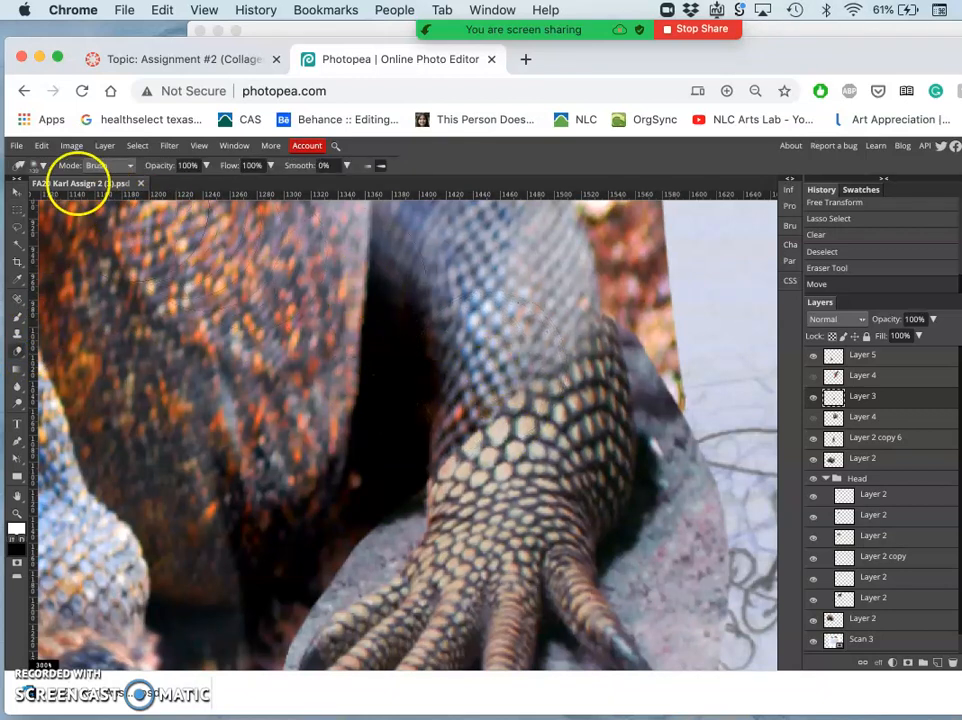
click(42, 165)
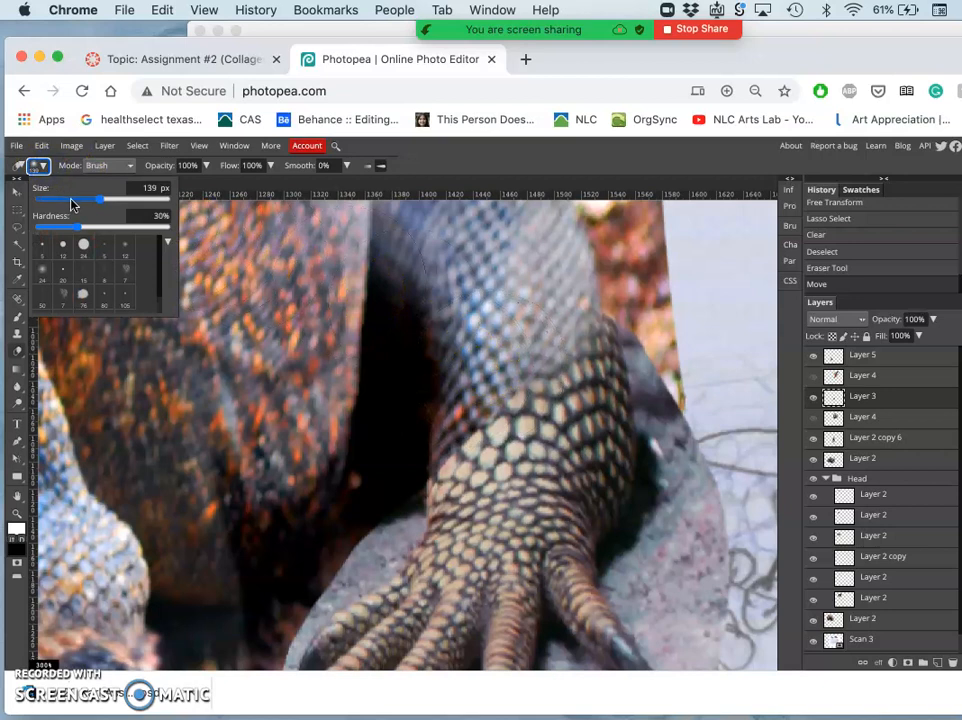
drag(98, 199, 45, 199)
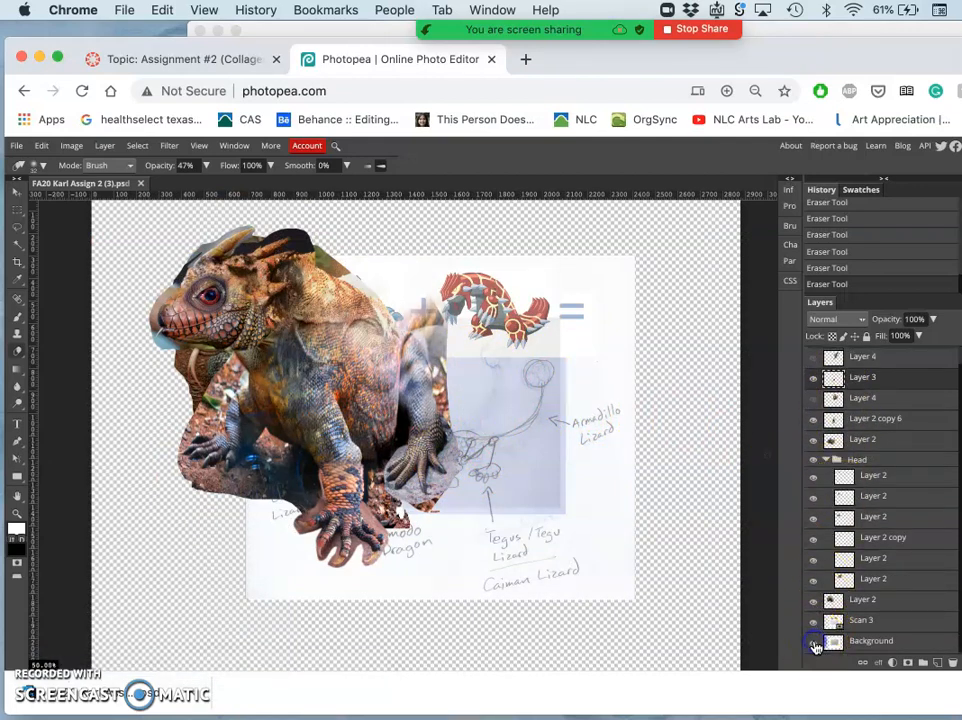
Hide the Background layer.
click(813, 641)
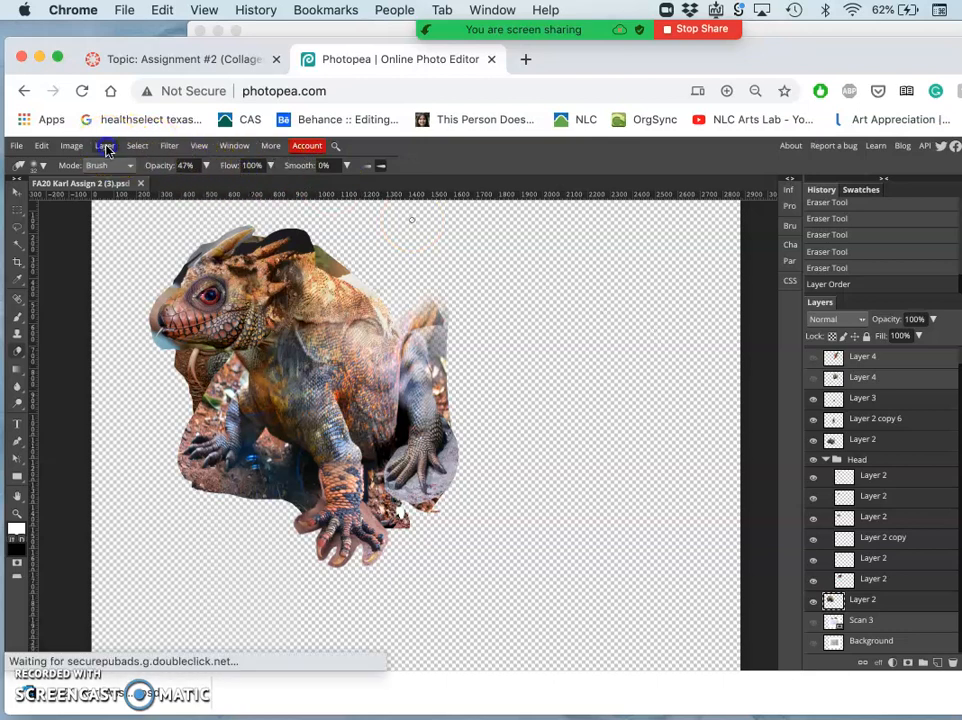
Merge the selected creature layers with Layer > Merge Layers.
click(104, 145)
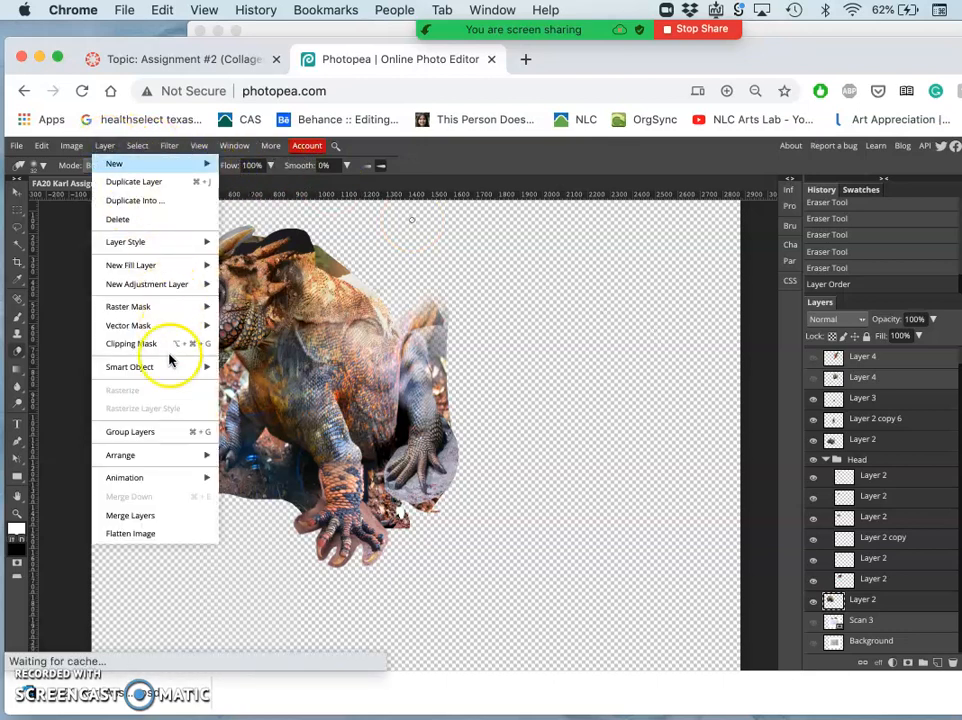
click(147, 284)
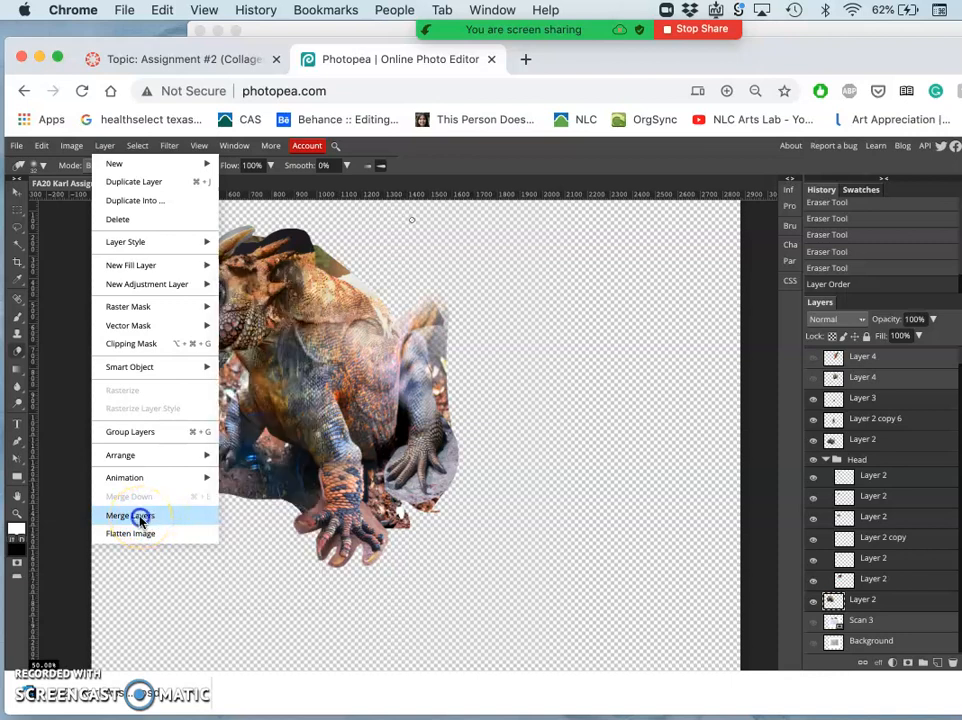
click(130, 515)
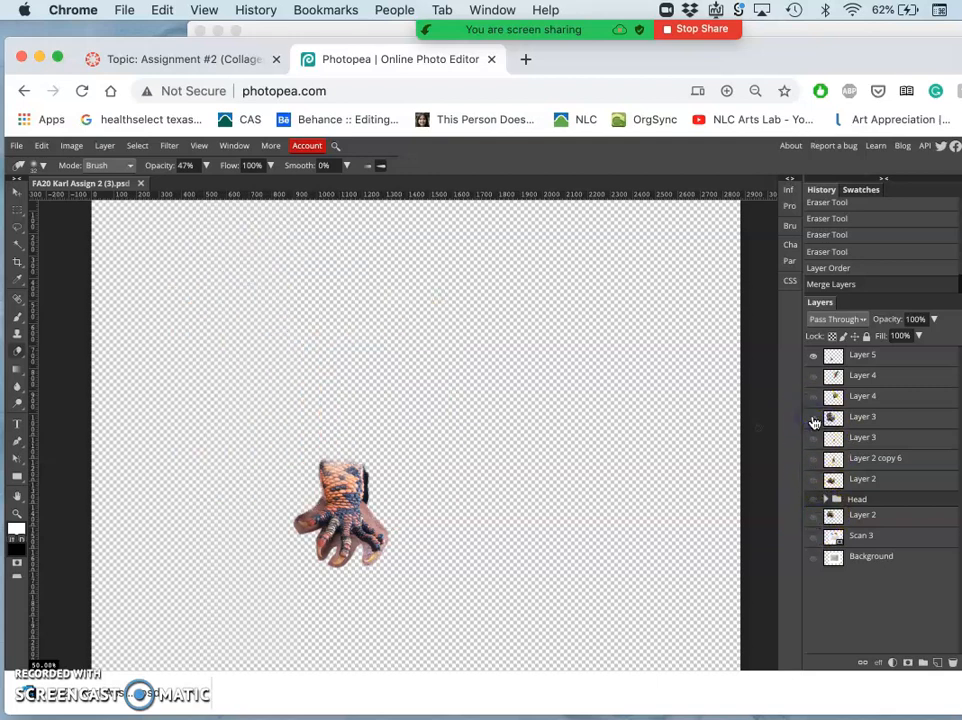
Turn a hidden creature layer's visibility back on in the Layers panel.
click(813, 355)
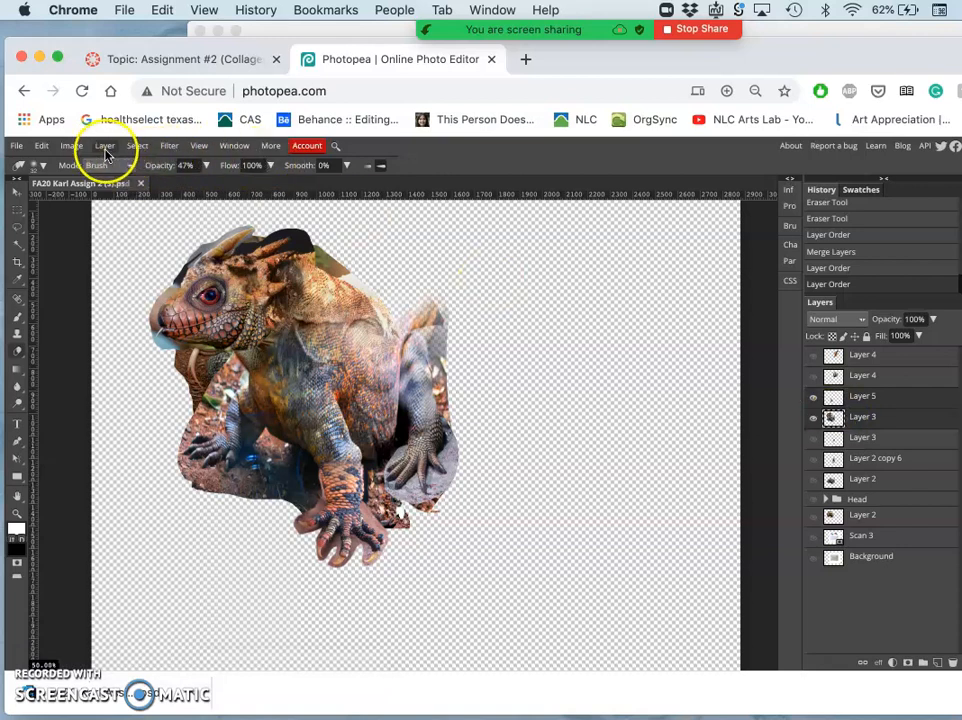
Merge the remaining creature layers into one with Layer > Merge Layers.
click(105, 145)
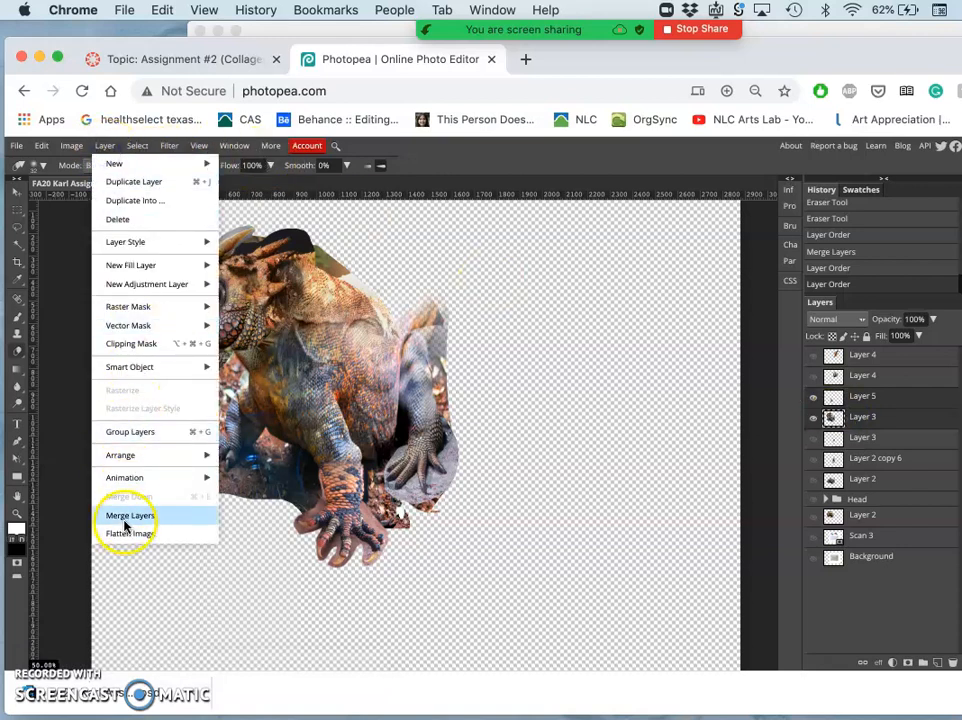
click(129, 515)
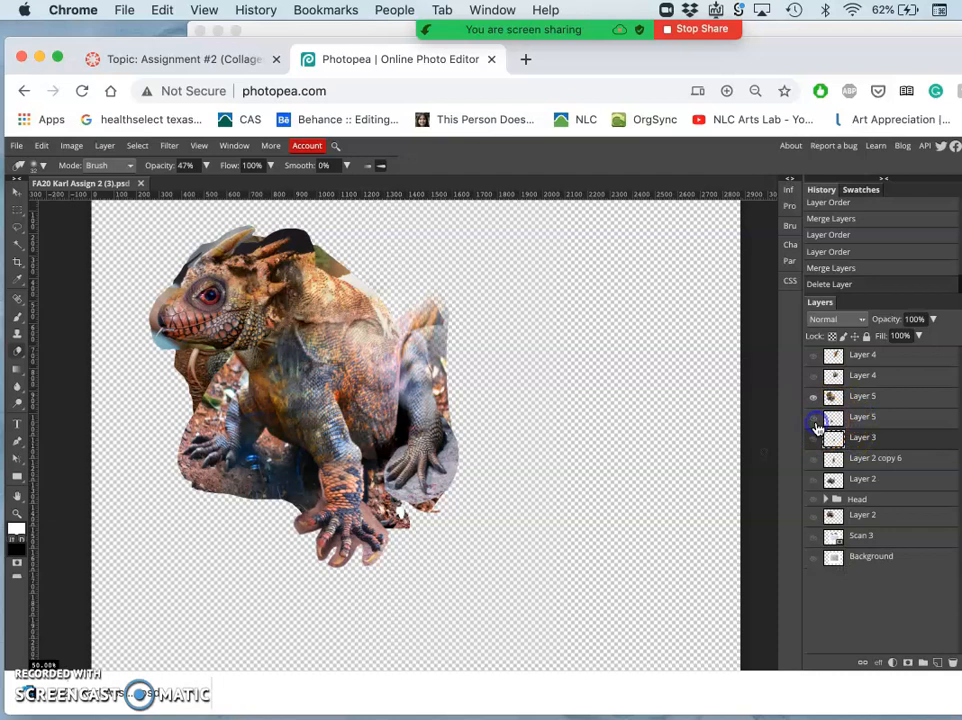
Select merged Layer 5 and switch its visibility on.
click(812, 416)
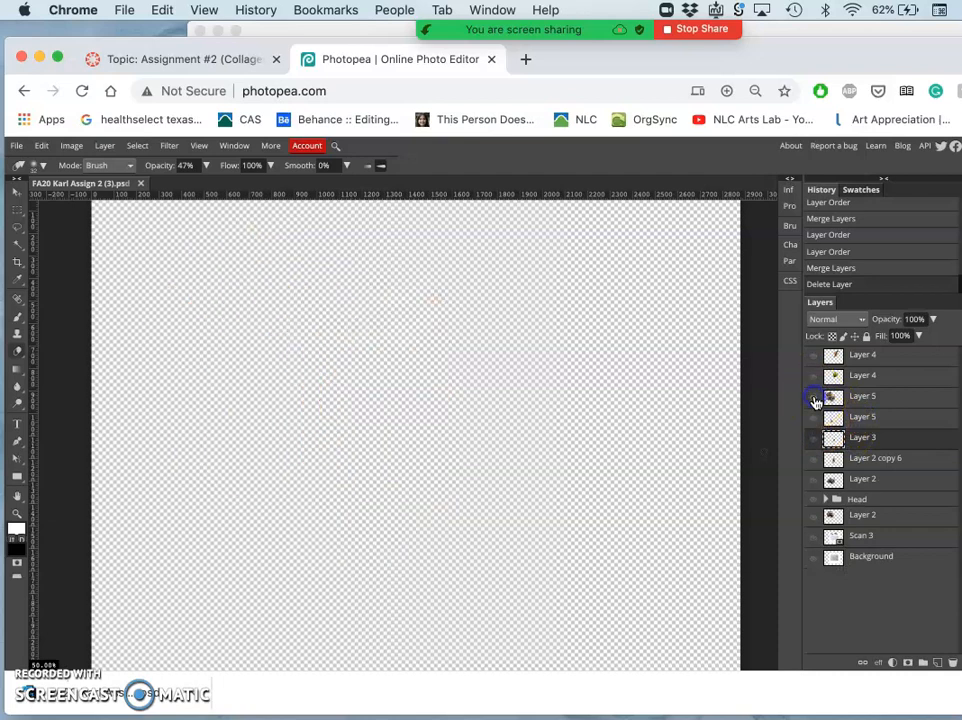
click(812, 396)
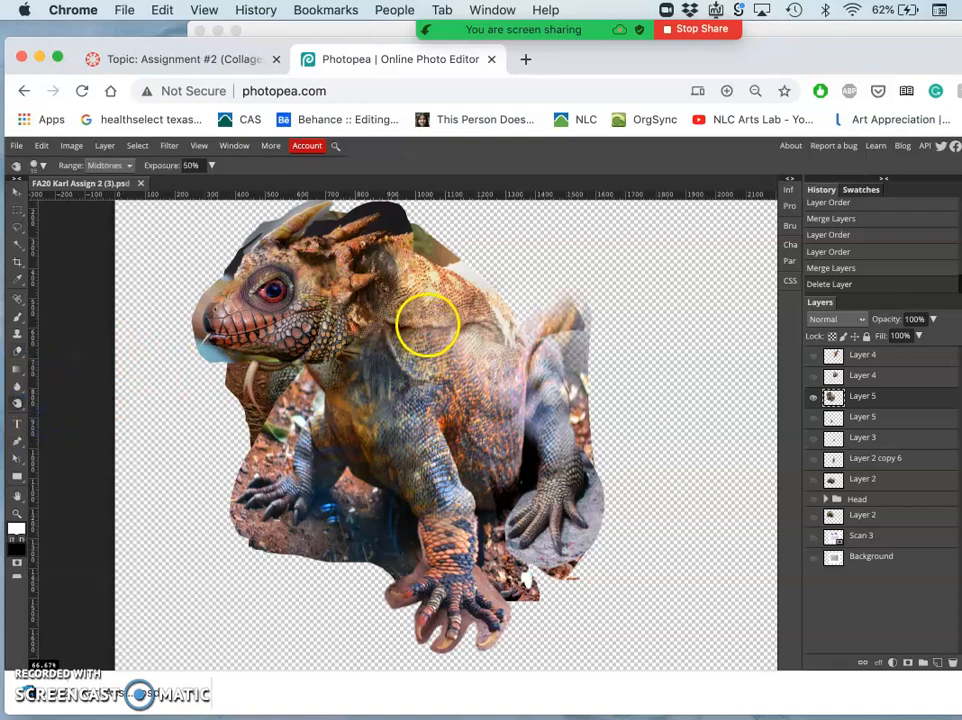
mouse_move(155, 175)
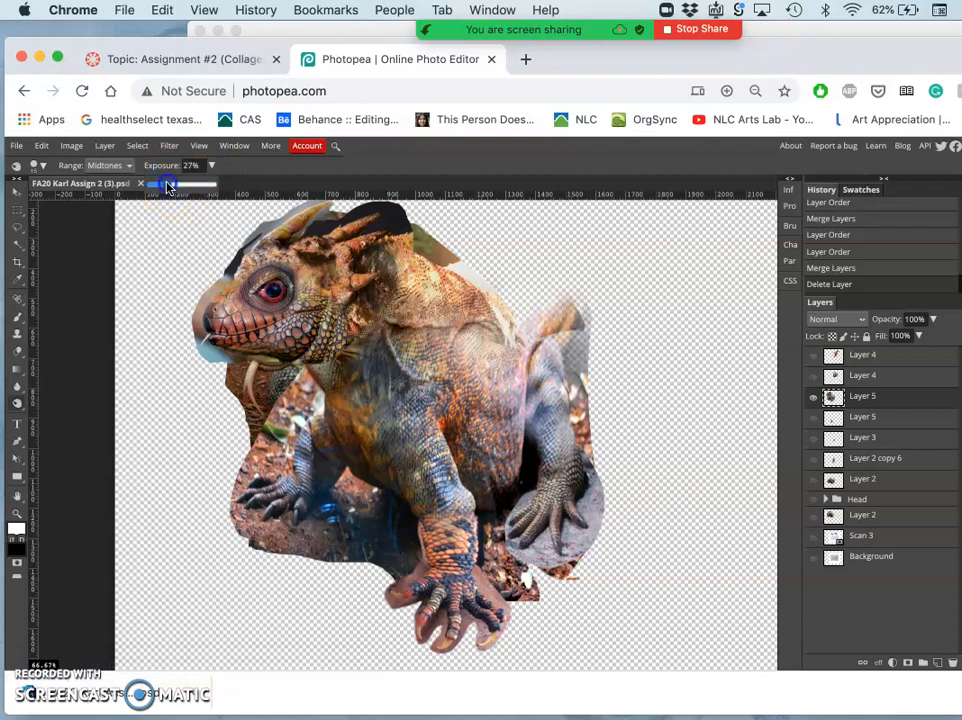
Lower the Dodge tool exposure to about 27%.
click(42, 165)
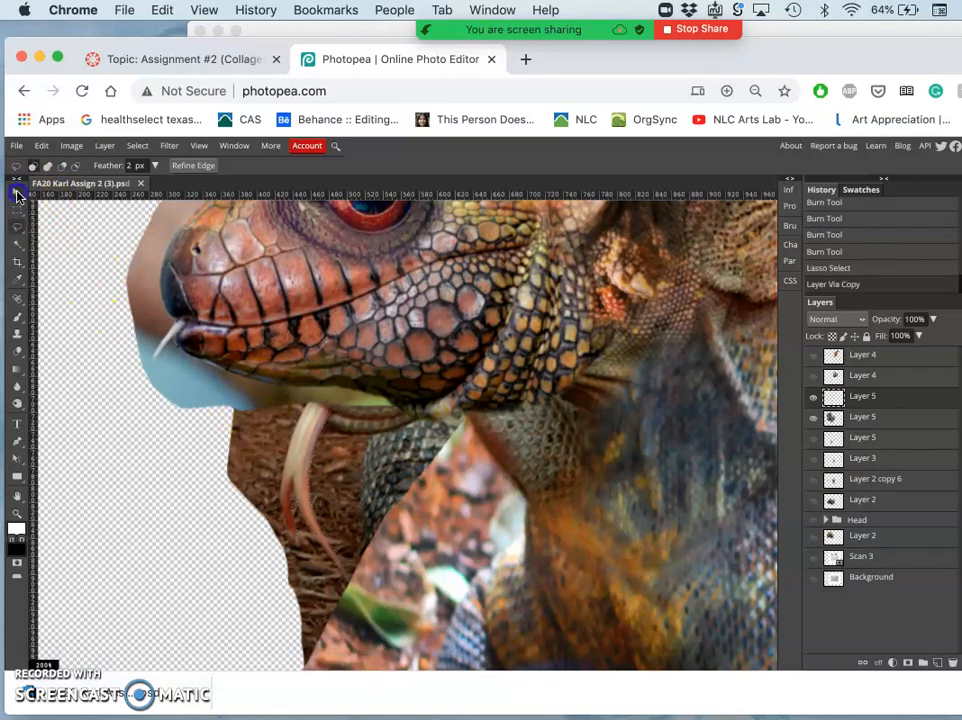
Pick the Lasso tool with a 2 px feather.
click(17, 193)
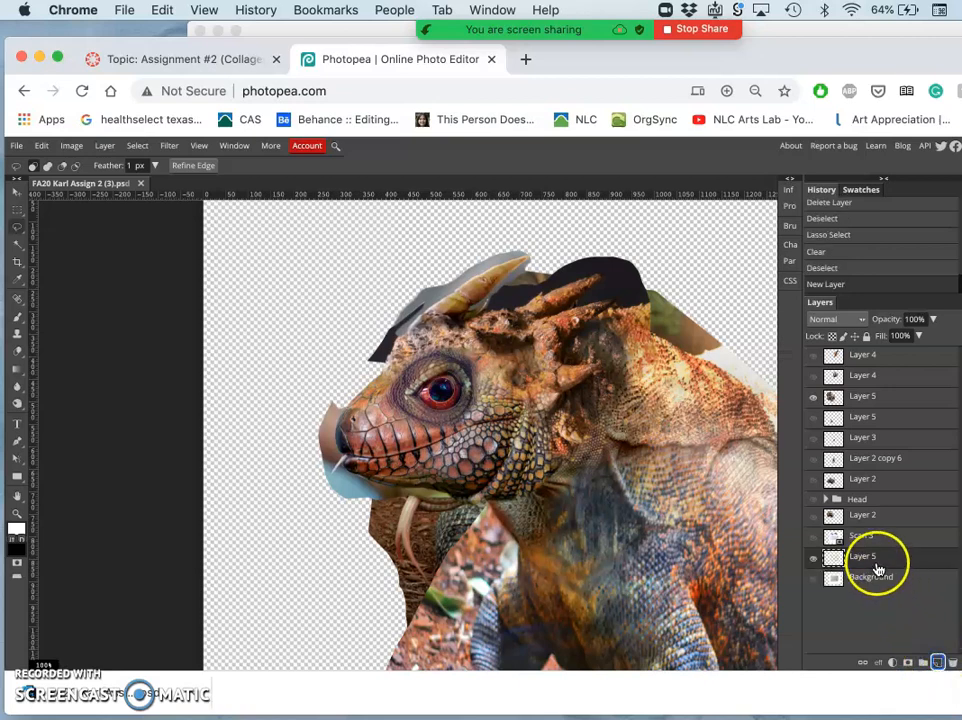
Fill the new layer above Background with solid white.
click(41, 145)
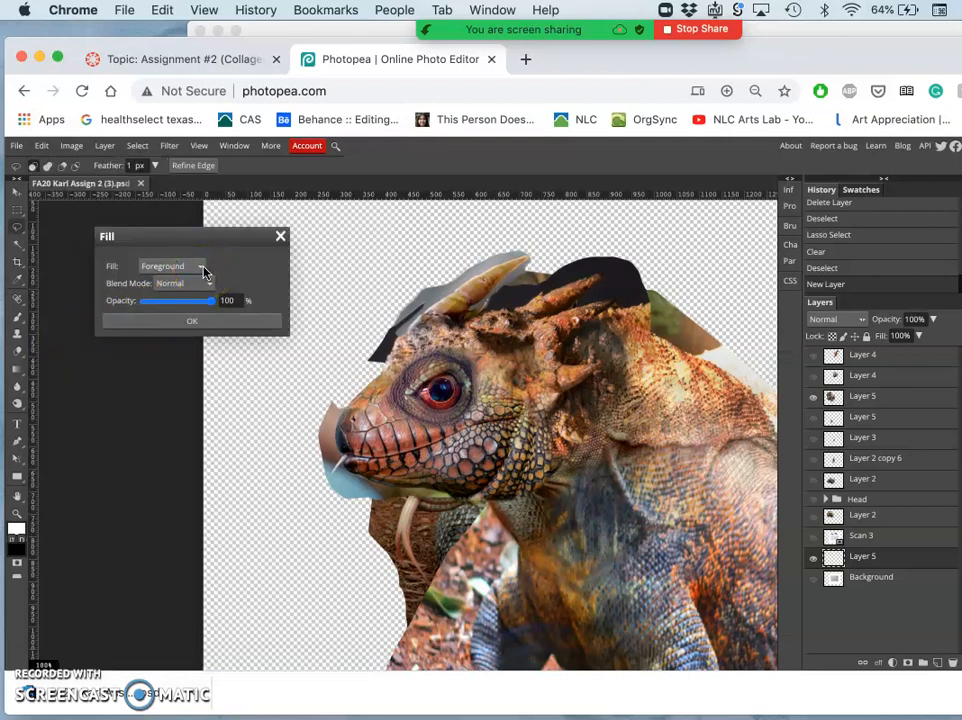
mouse_move(200, 273)
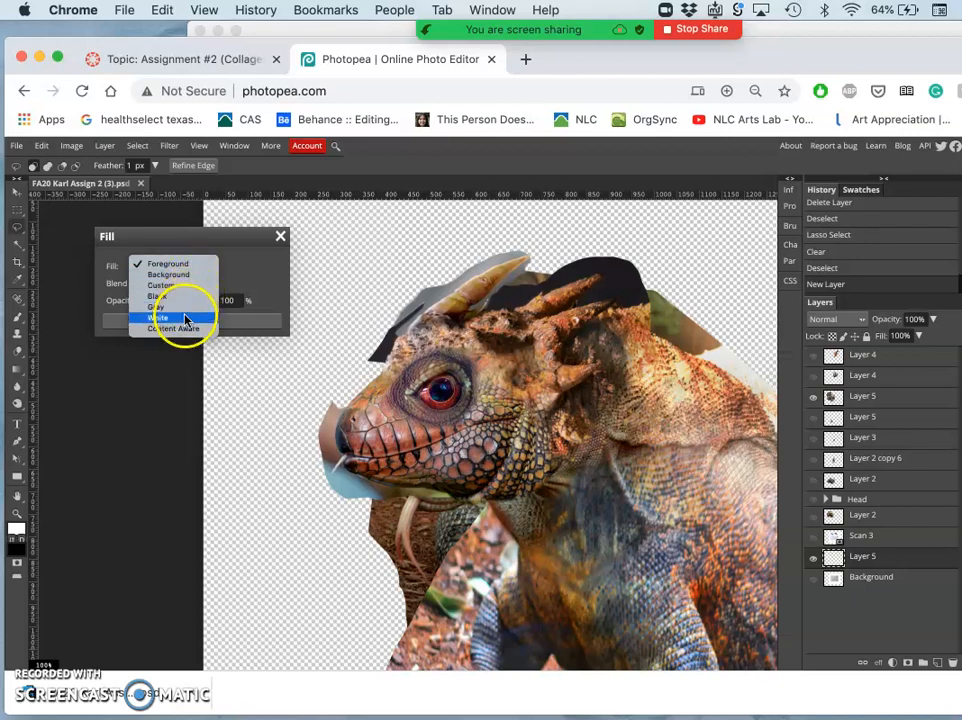
click(157, 318)
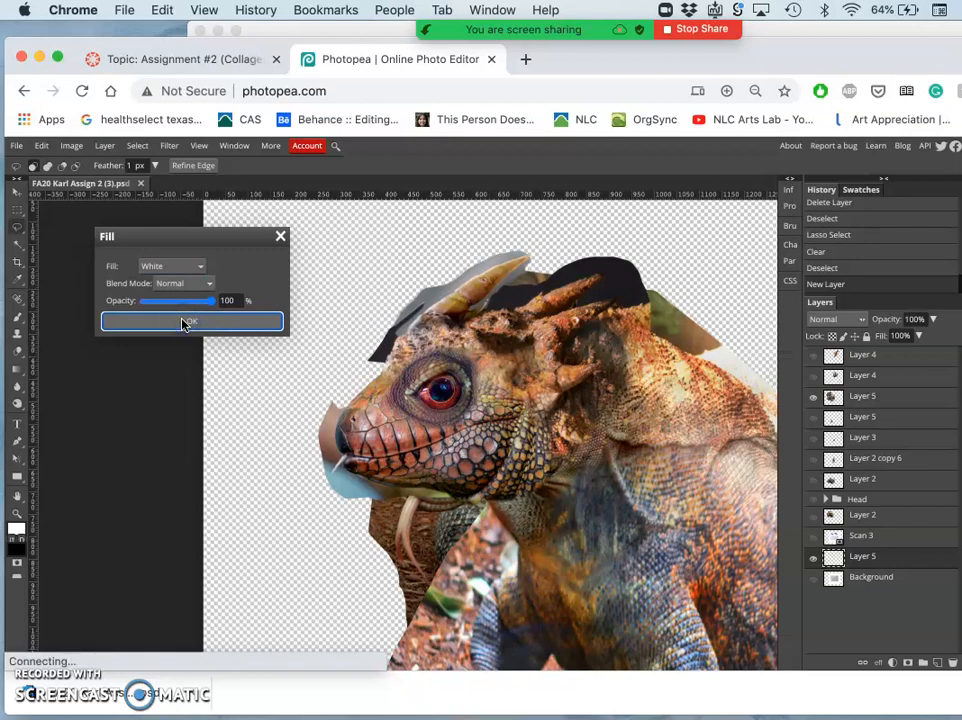
click(190, 320)
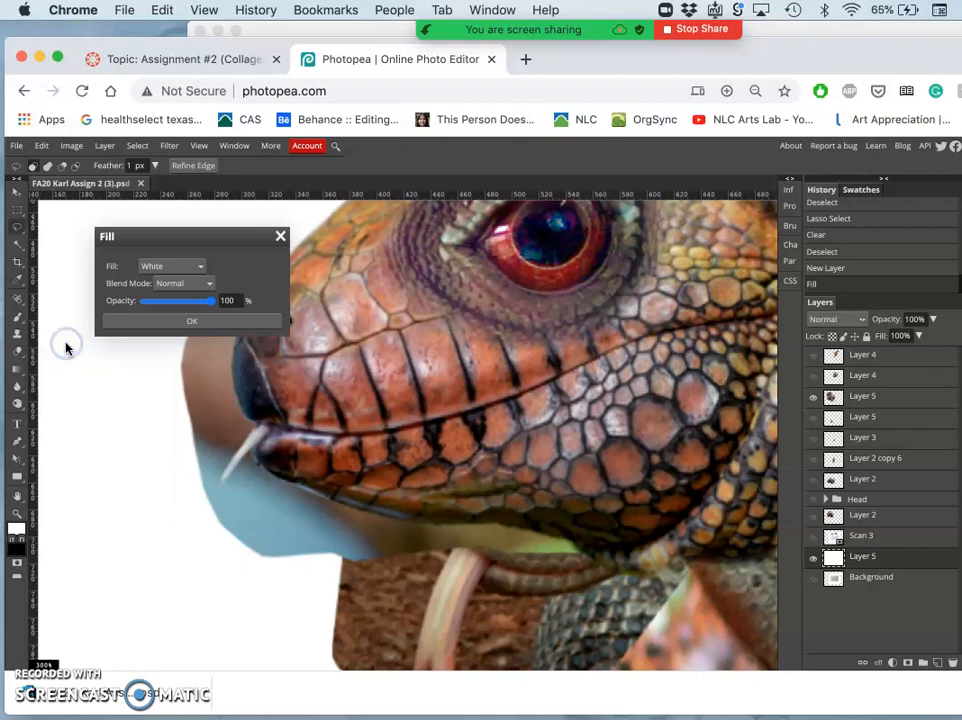
Try Gray as the fill contents in the Fill dialog.
click(170, 265)
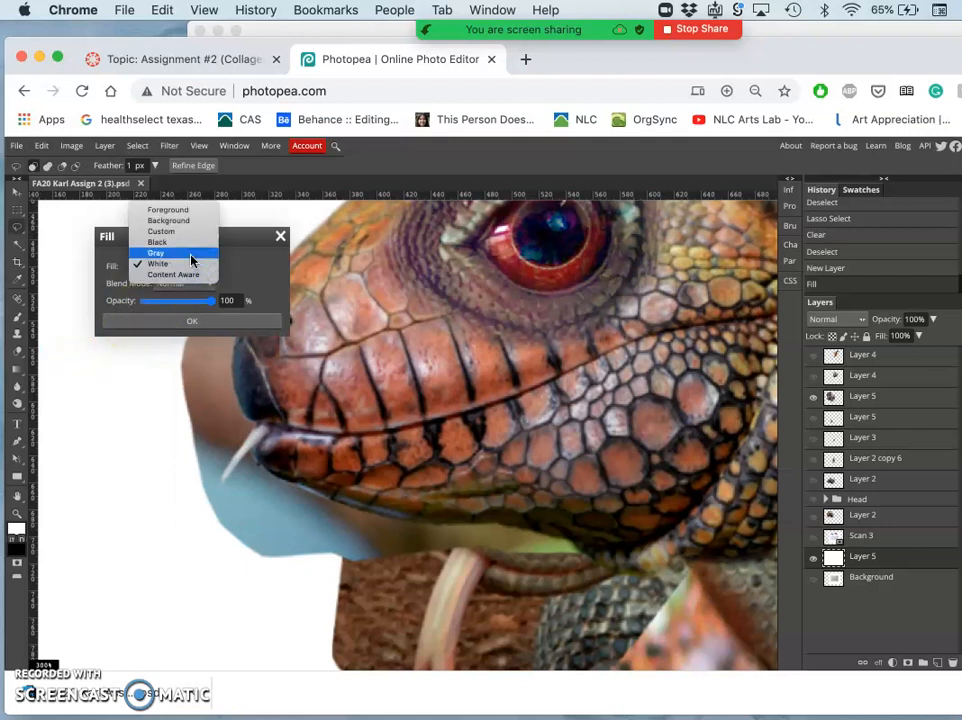
click(156, 252)
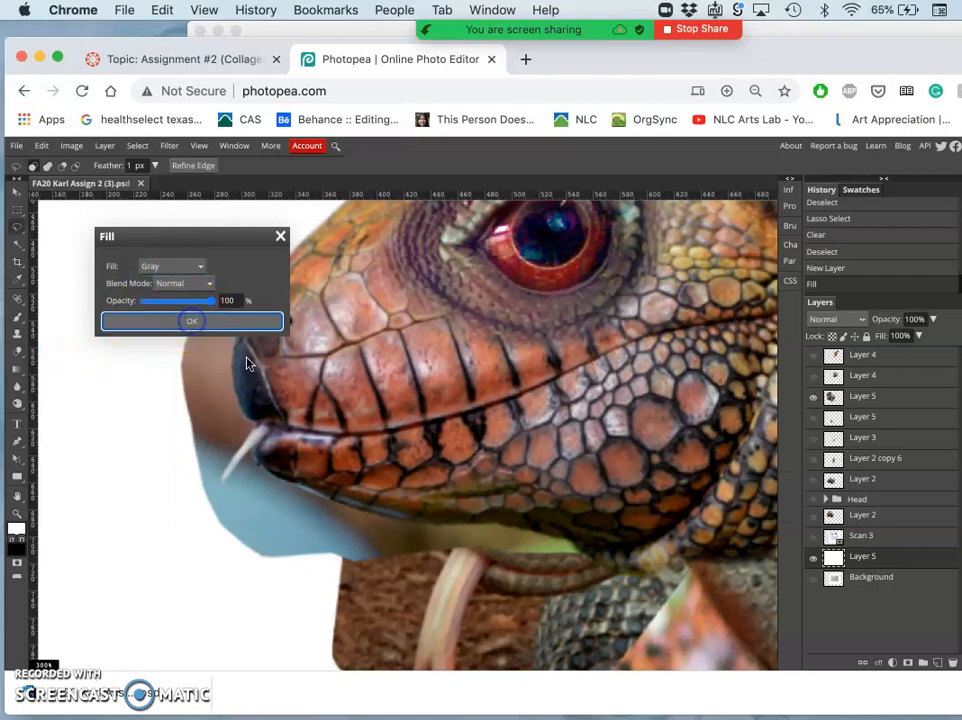
click(191, 321)
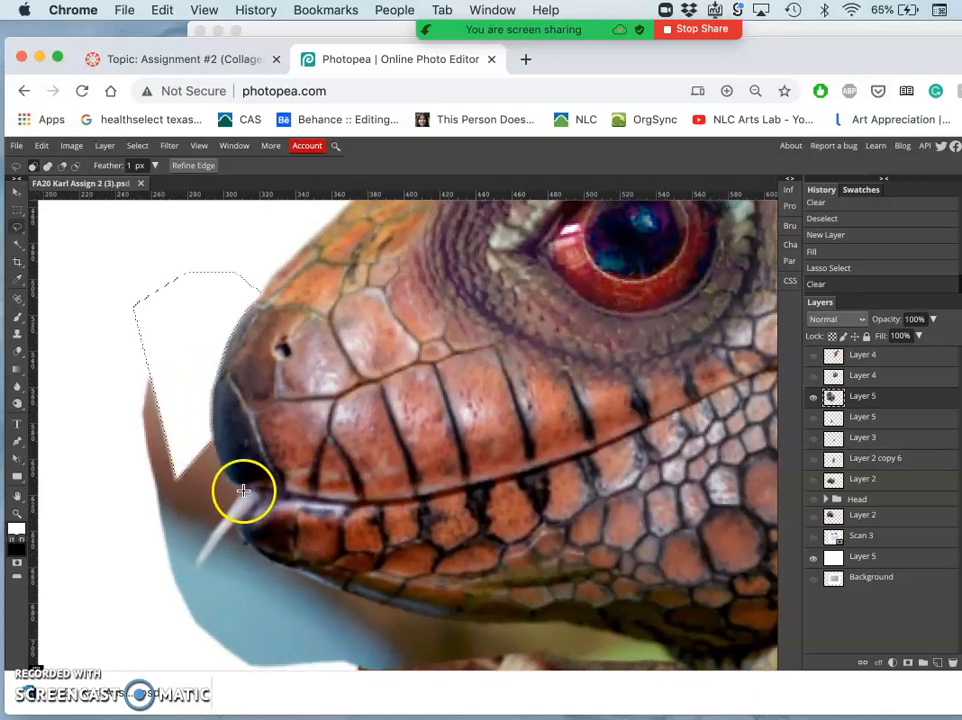
mouse_move(223, 467)
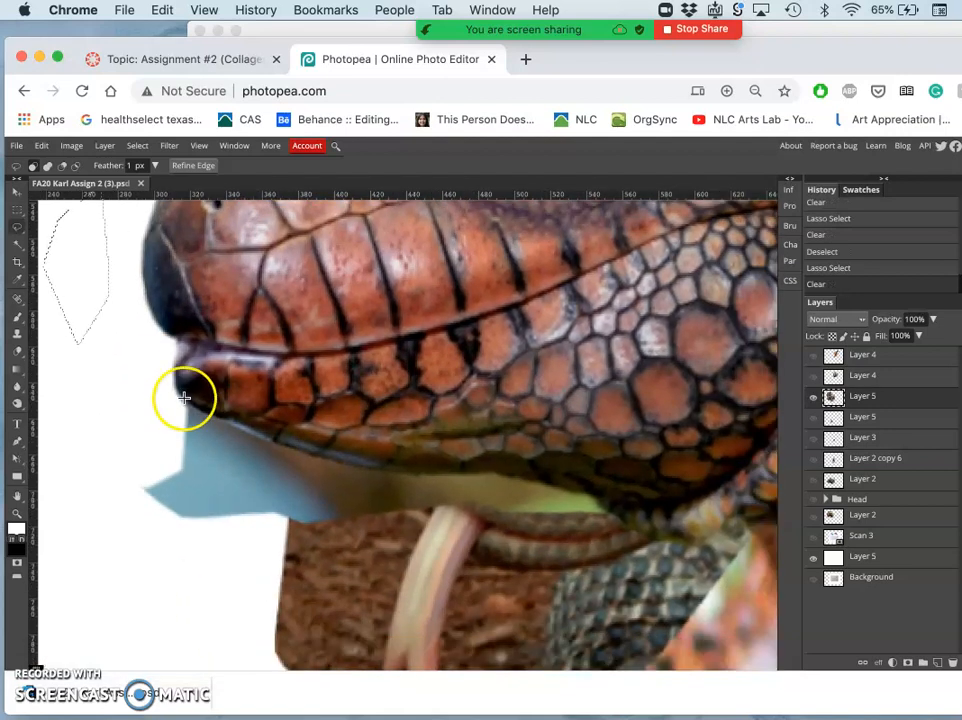
mouse_move(170, 338)
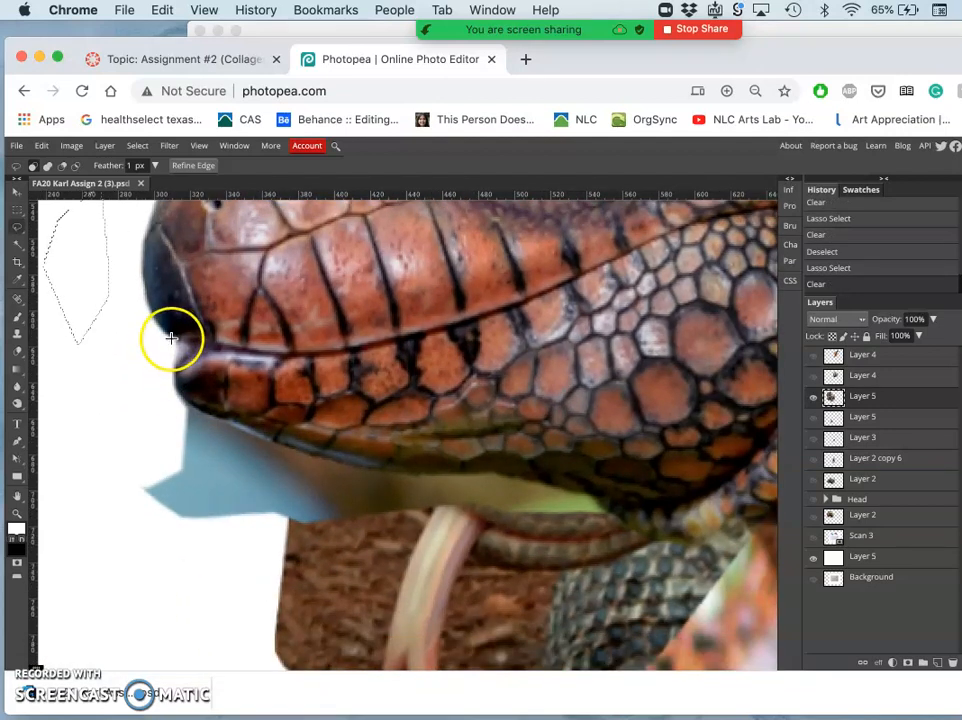
mouse_move(188, 350)
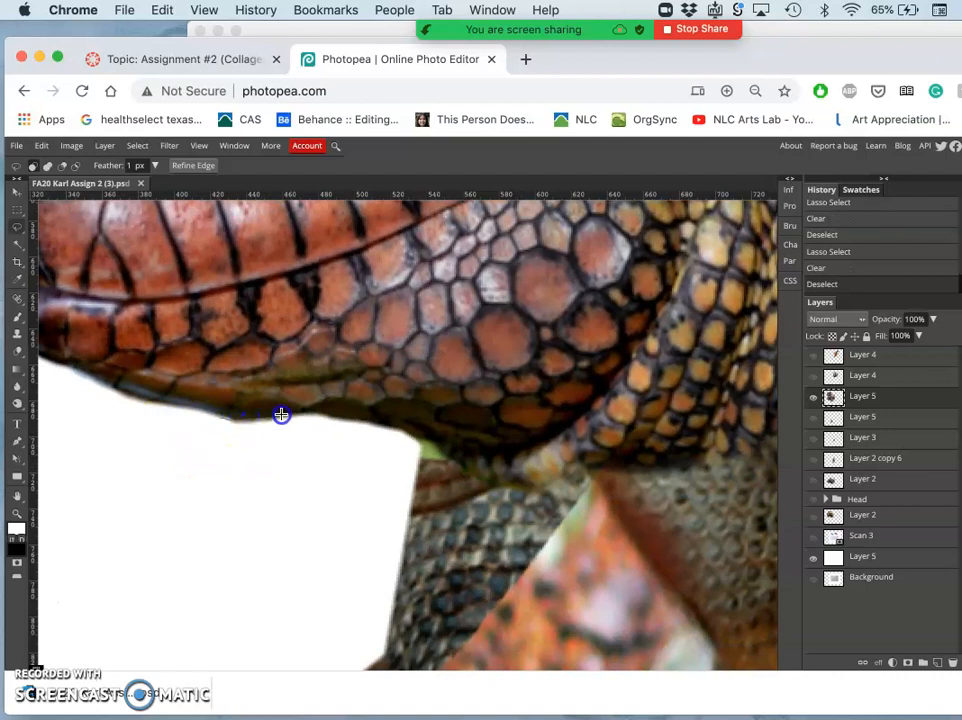
Lasso stray areas under the jaw and along the neck edge for removal.
drag(281, 415, 392, 431)
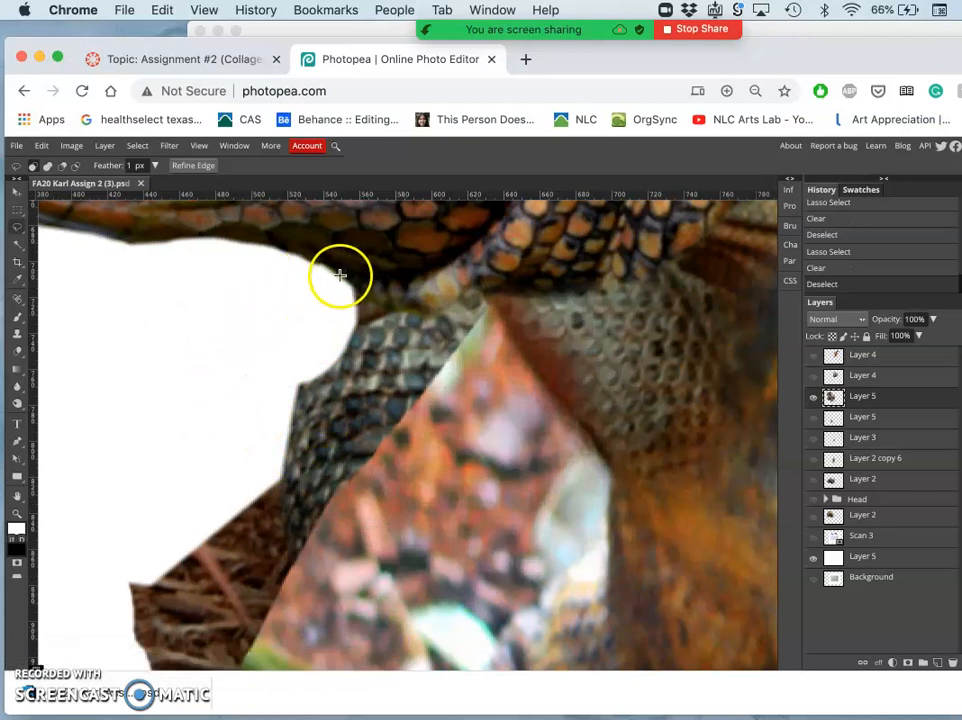
mouse_move(371, 300)
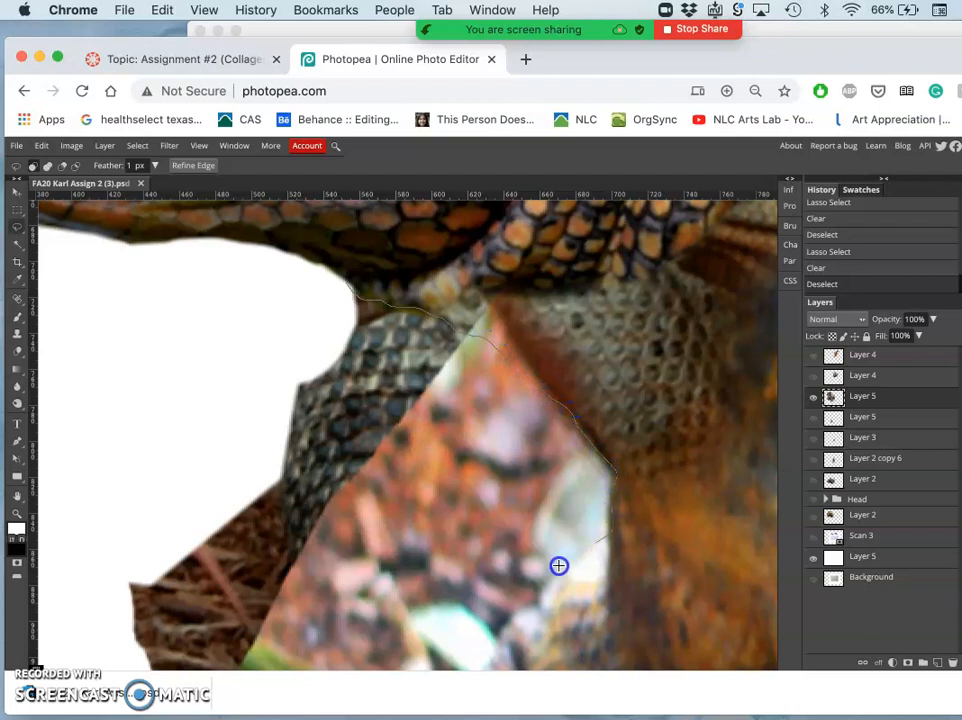
click(558, 566)
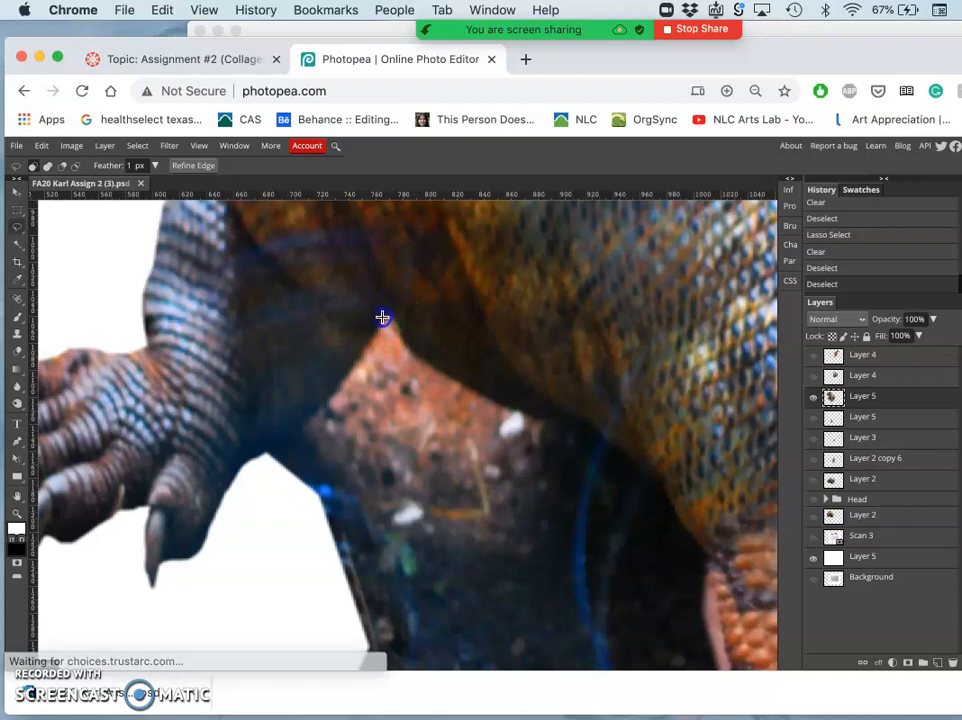
mouse_move(311, 421)
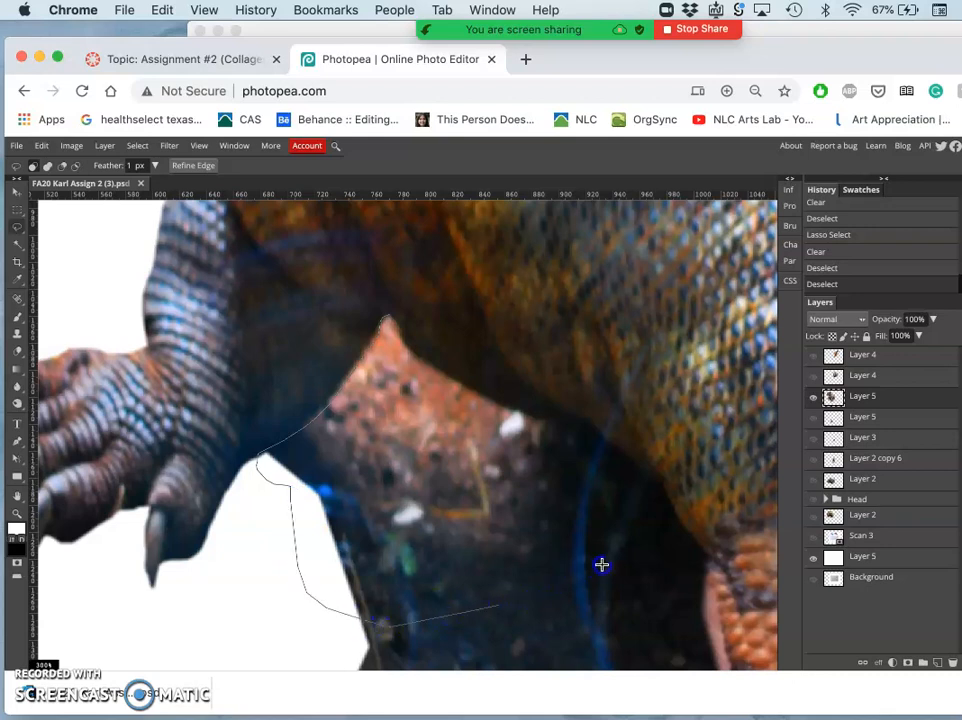
Close a polygonal lasso outline around the orange-brown patch by the front leg.
click(623, 456)
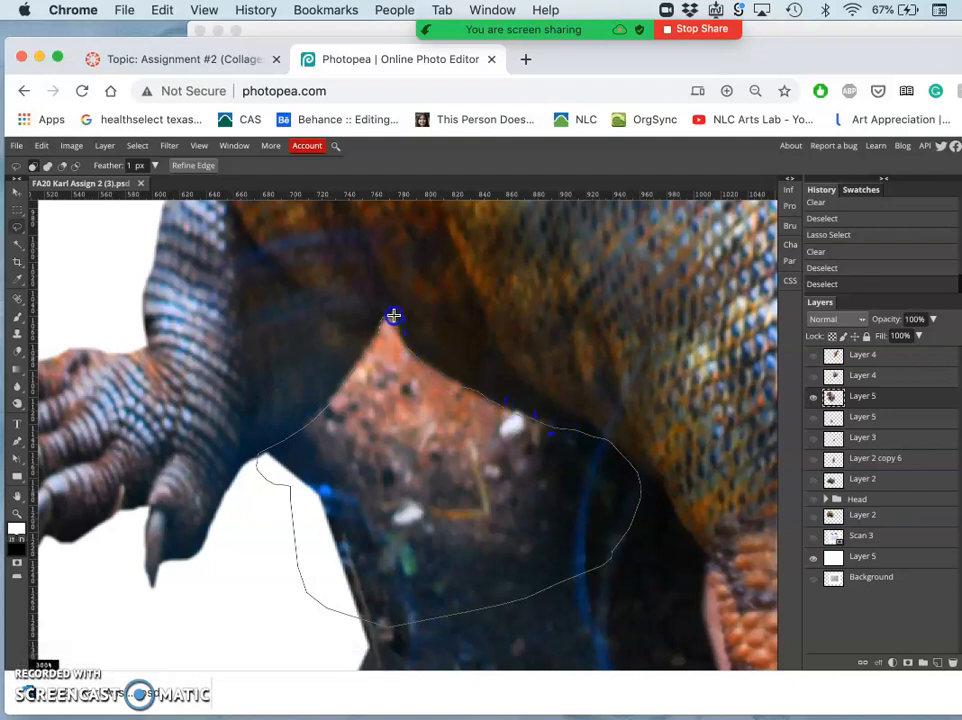
click(393, 316)
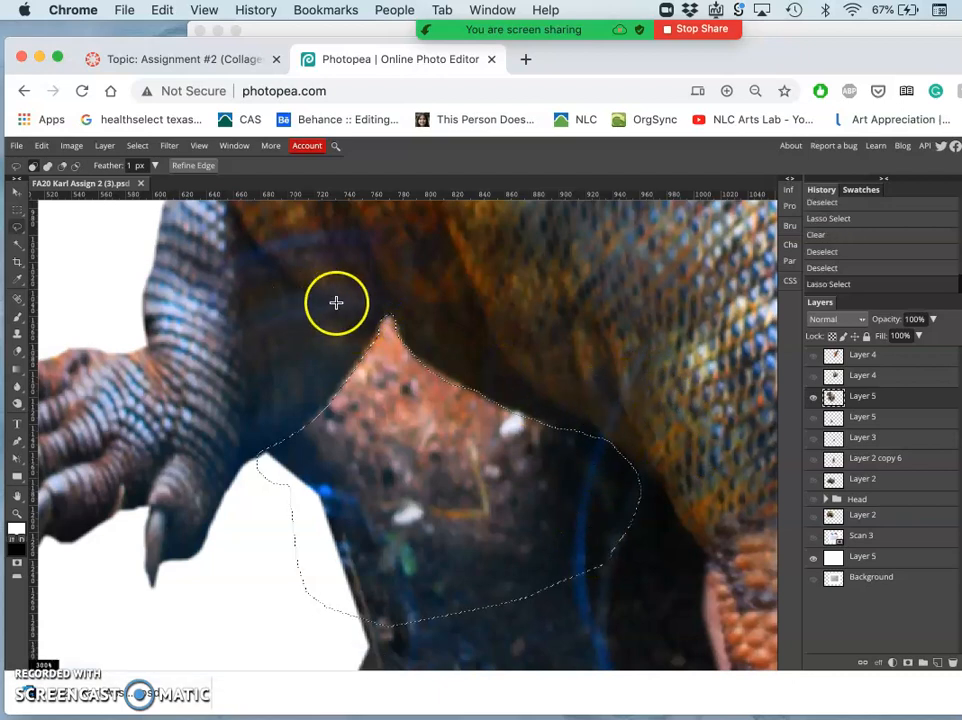